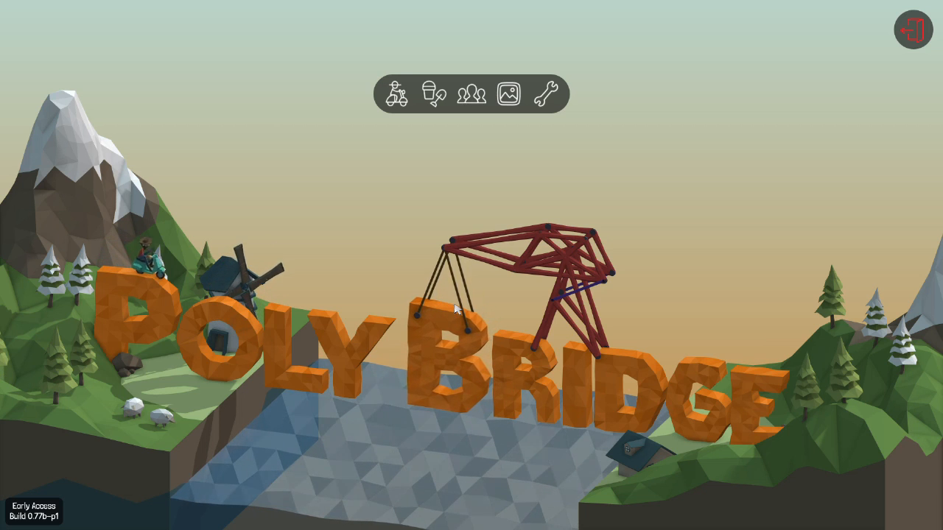
mouse_move(397, 96)
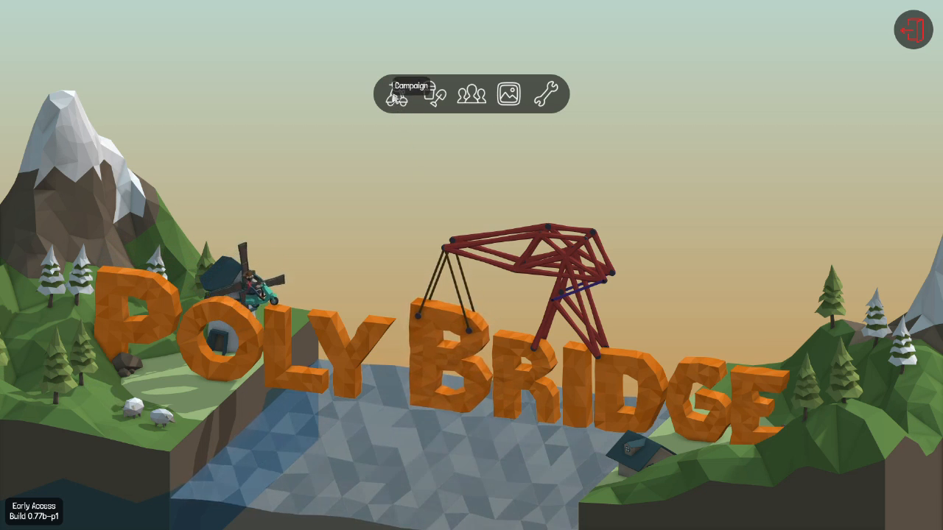
Enter the campaign, choose level 1-3 on Alpine Meadows and start building it
left_click(397, 94)
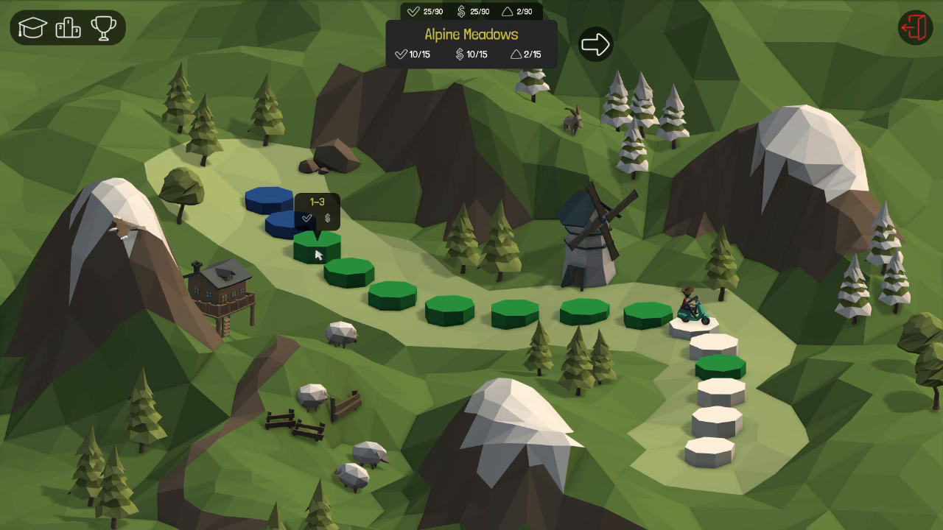
left_click(312, 251)
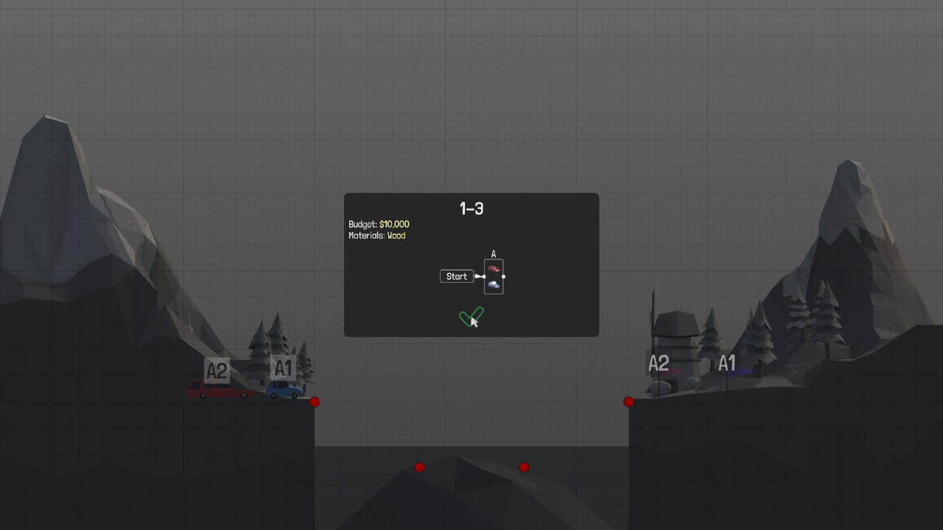
left_click(472, 317)
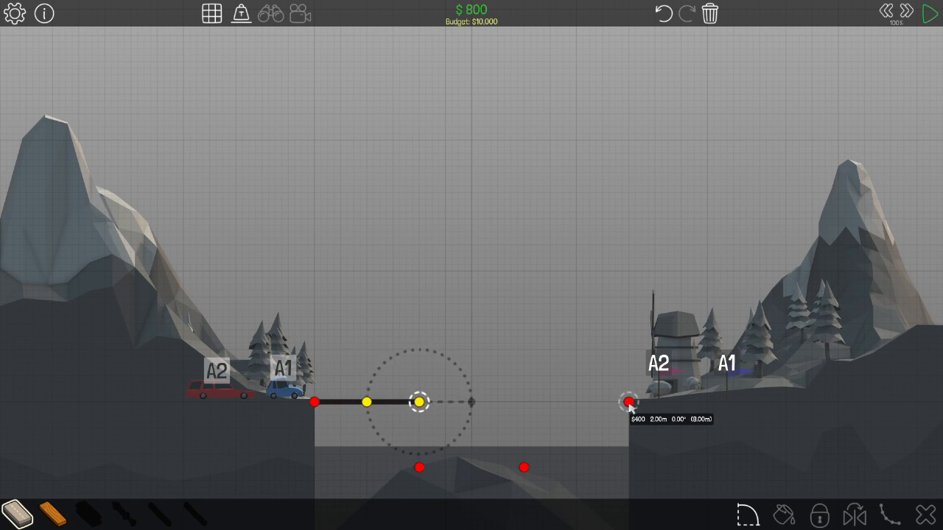
Extend the wooden road deck to the right-bank anchor, spanning the gap for $2,400
left_click_drag(419, 402, 523, 402)
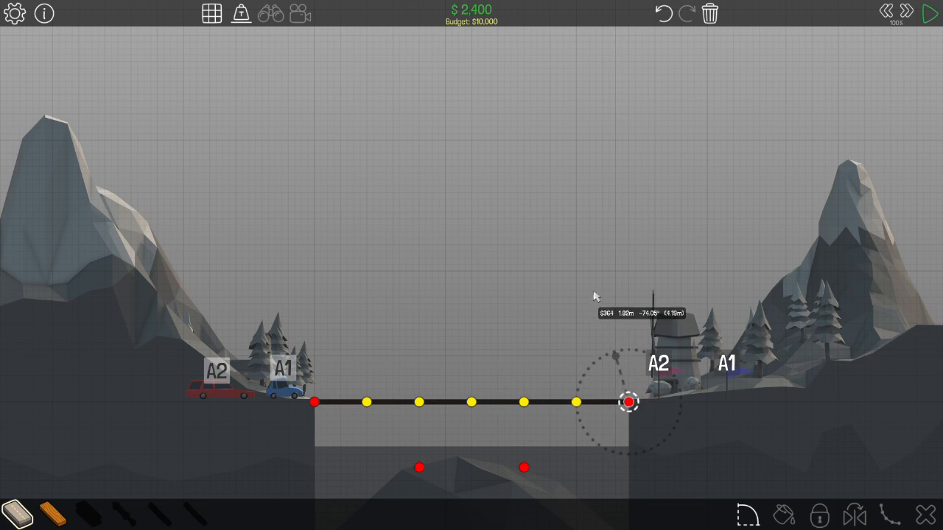
mouse_move(227, 283)
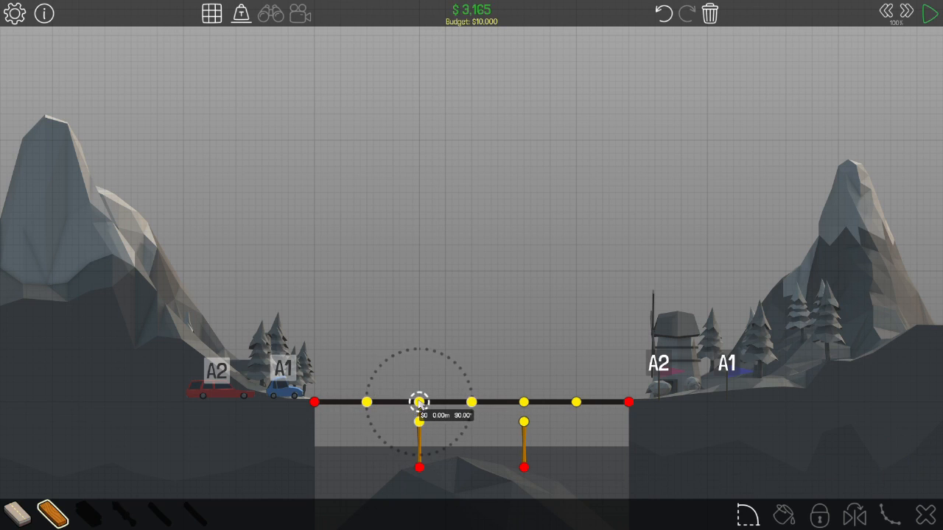
Remove the supports and build a wooden top chord with zigzag diagonals over the deck
left_click(414, 404)
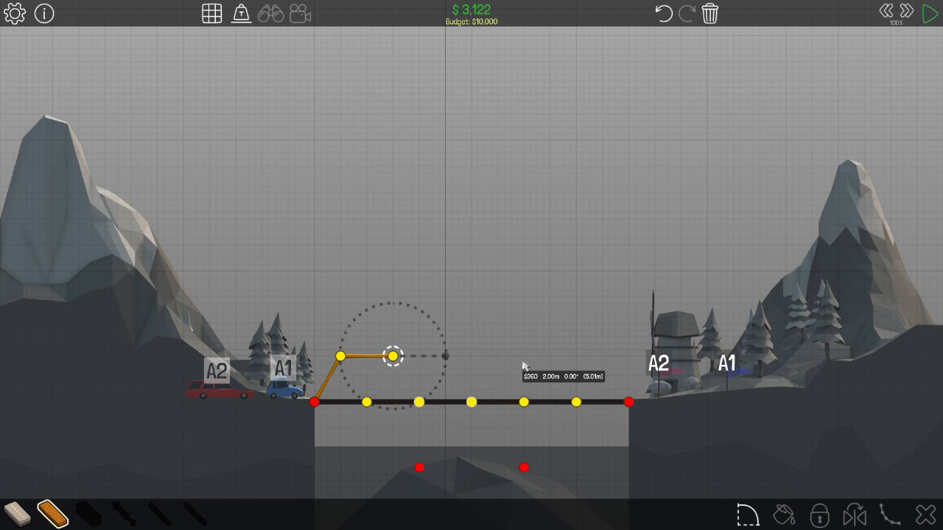
left_click_drag(392, 355, 548, 355)
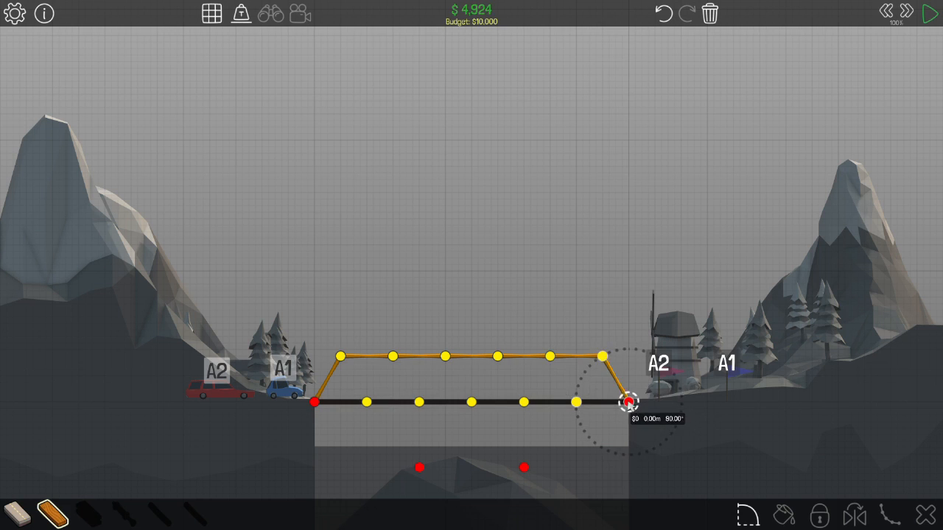
left_click_drag(628, 400, 578, 401)
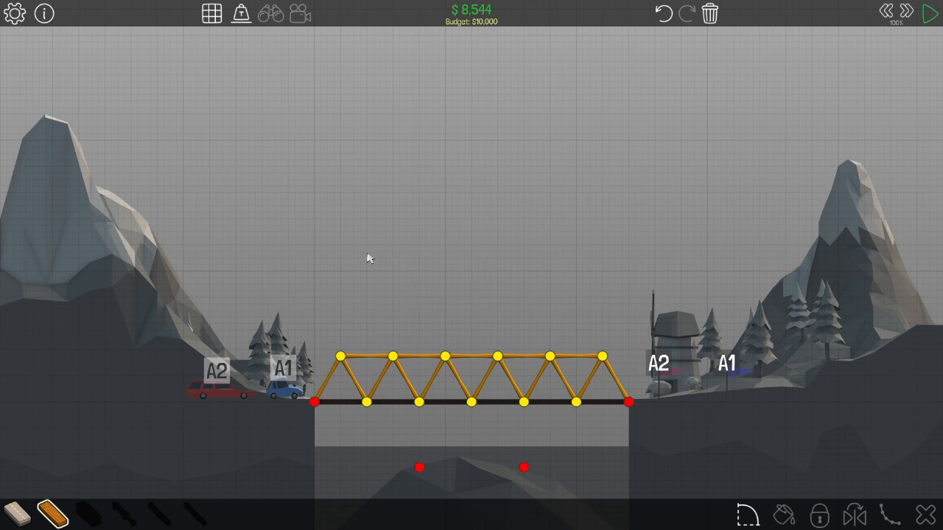
mouse_move(655, 16)
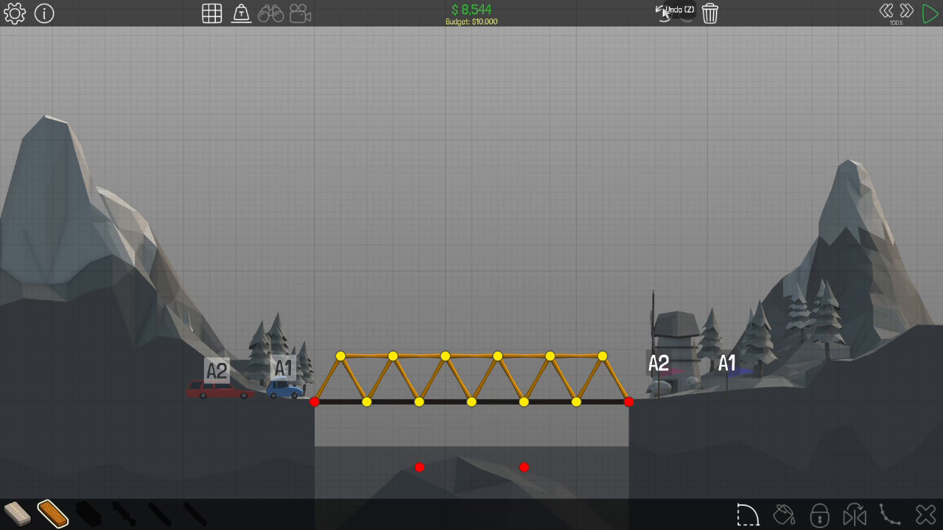
Finish the level and move on to the next one with its sloped road deck
left_click(931, 12)
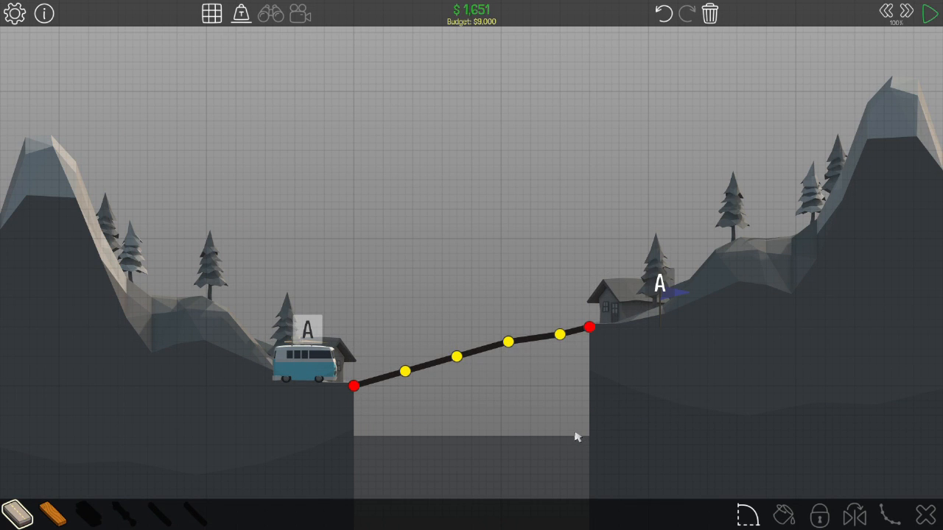
mouse_move(542, 413)
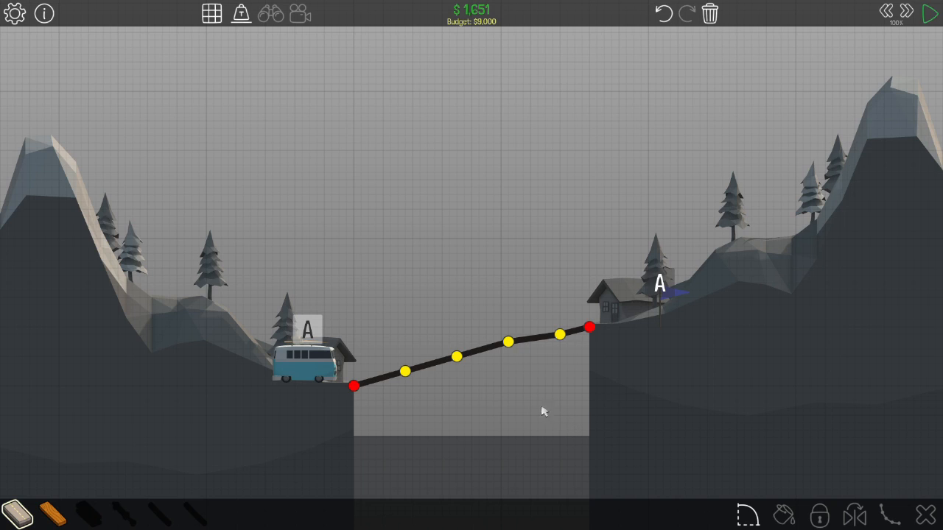
mouse_move(214, 16)
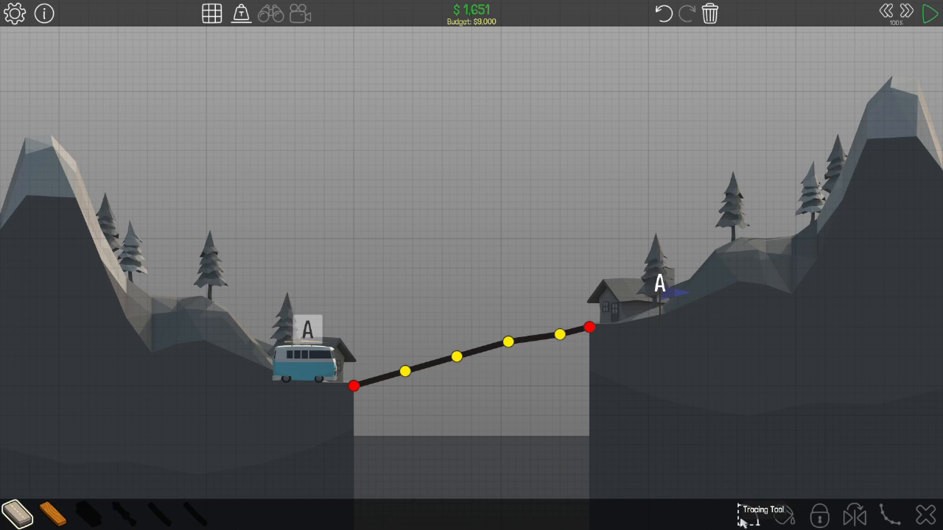
Trace a straight guide line between the cliff anchors and build road along it for $1,048
left_click(557, 334)
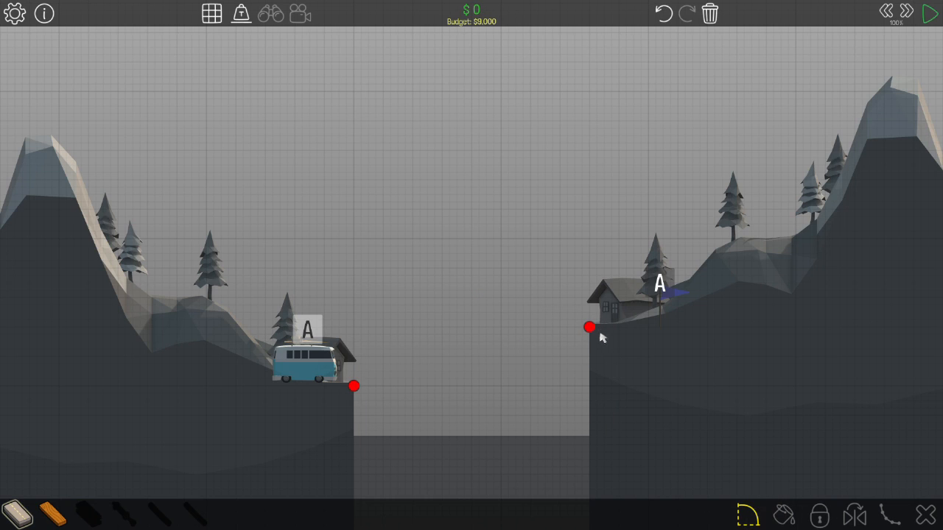
left_click_drag(589, 327, 354, 386)
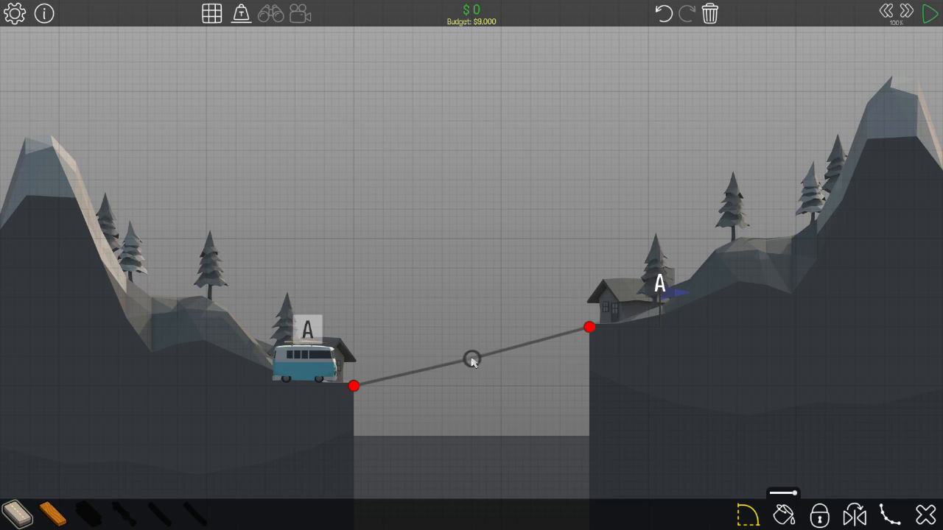
left_click(15, 513)
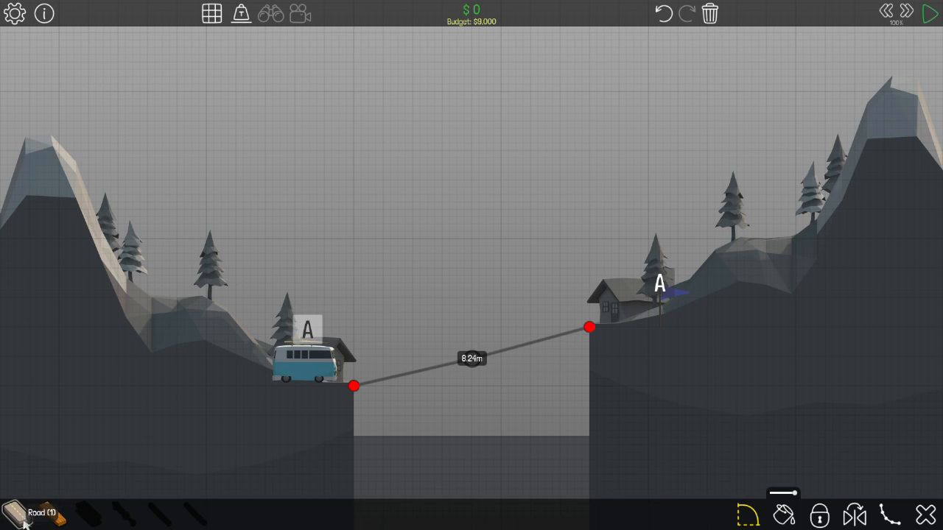
left_click(784, 515)
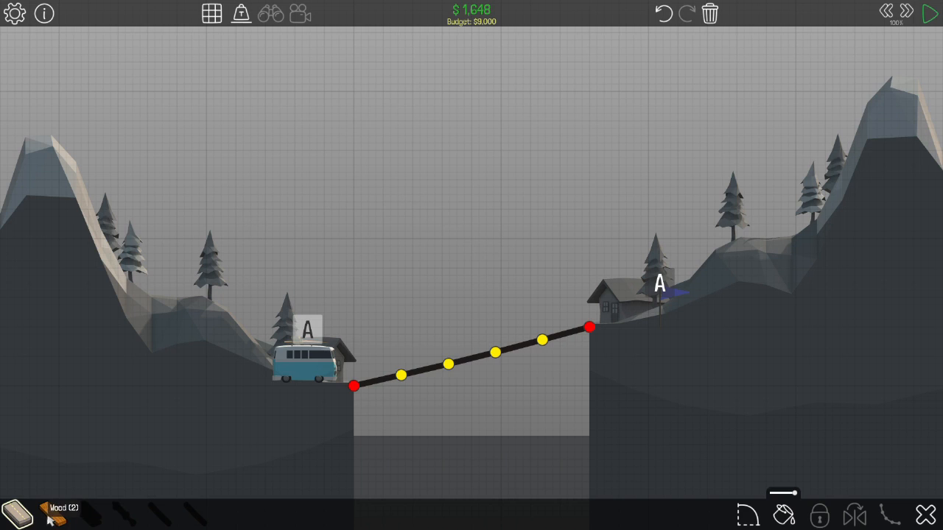
Raise a wooden post from the left anchor and run a wooden beam parallel above the road
left_click(351, 385)
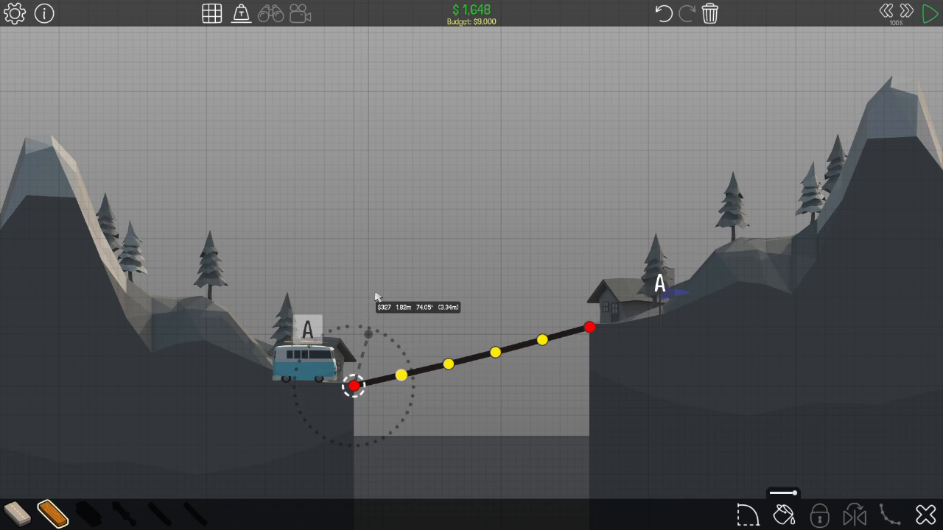
left_click_drag(354, 386, 367, 333)
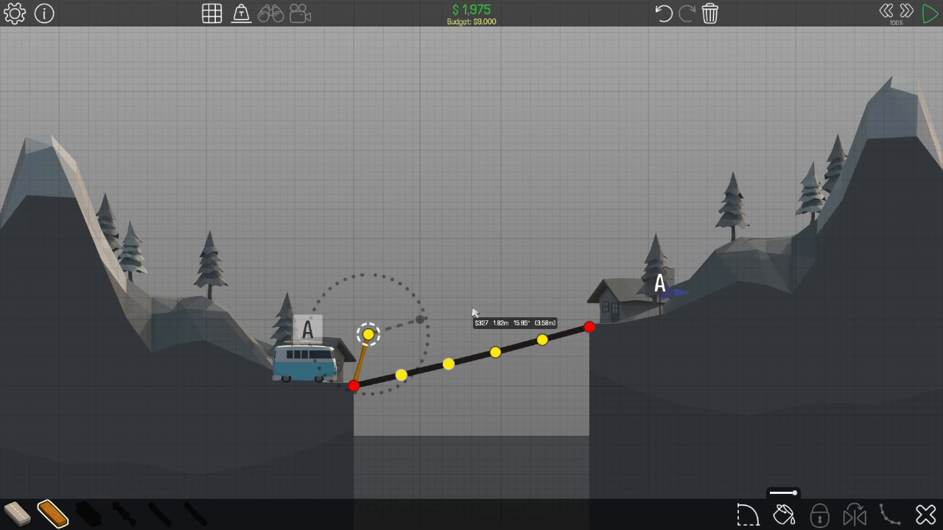
left_click_drag(368, 333, 420, 320)
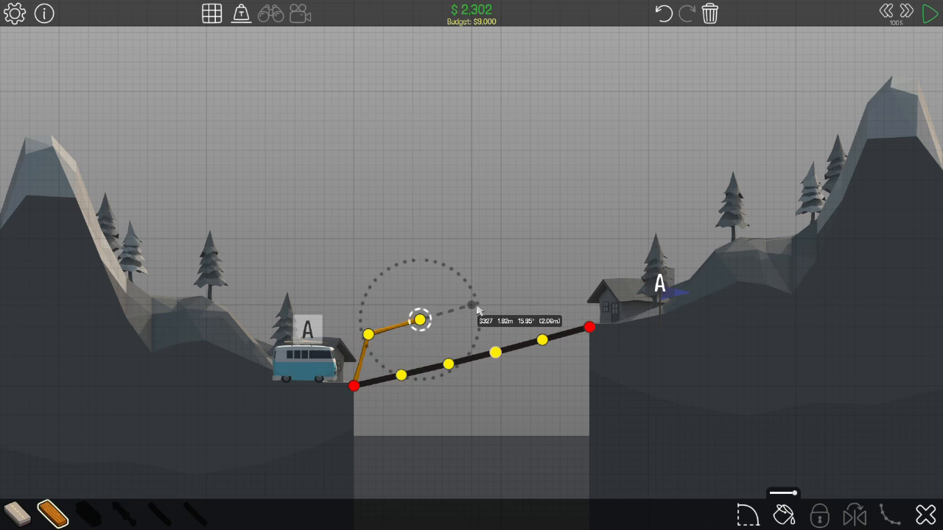
left_click_drag(420, 319, 470, 305)
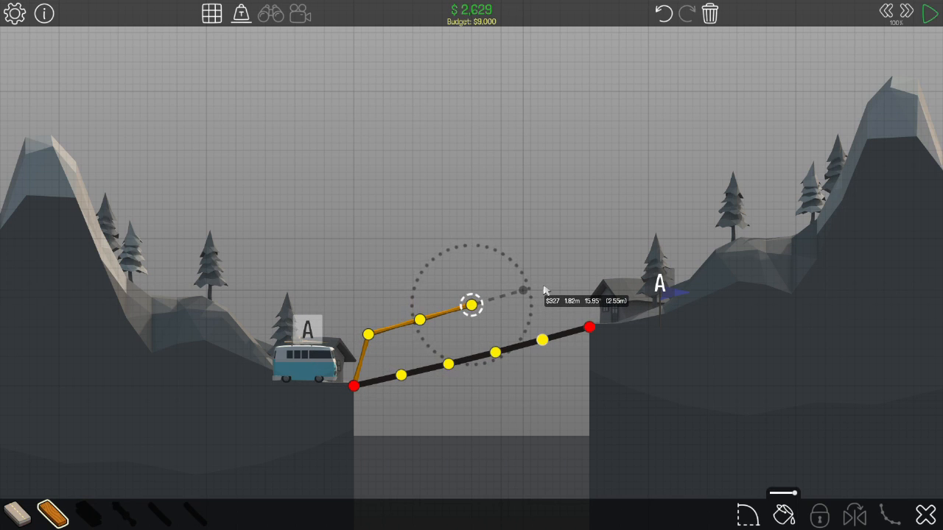
left_click_drag(470, 304, 522, 289)
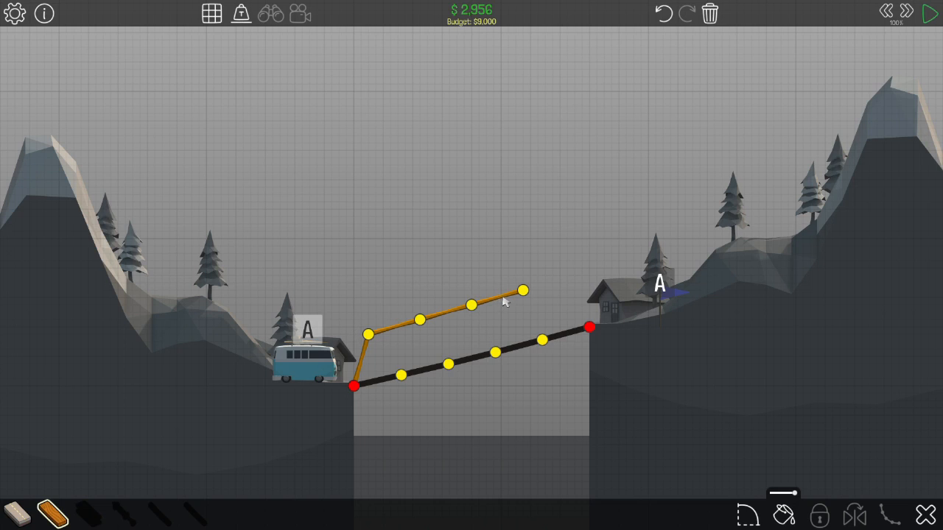
Remove the upper wooden beam segments, leaving only the left-anchor post
left_click(522, 289)
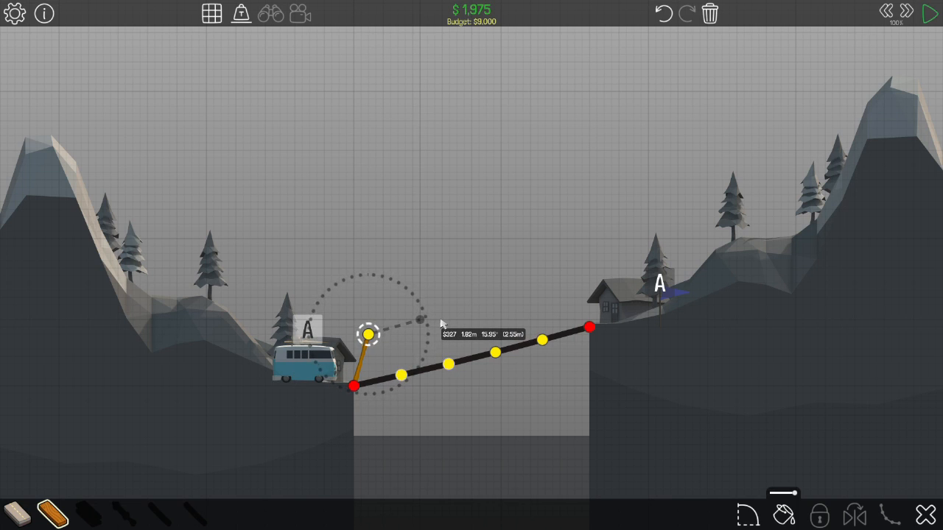
Redraw the wooden top chord, brace it down to the deck's left end and dismiss the split-joints warning
left_click_drag(369, 333, 420, 321)
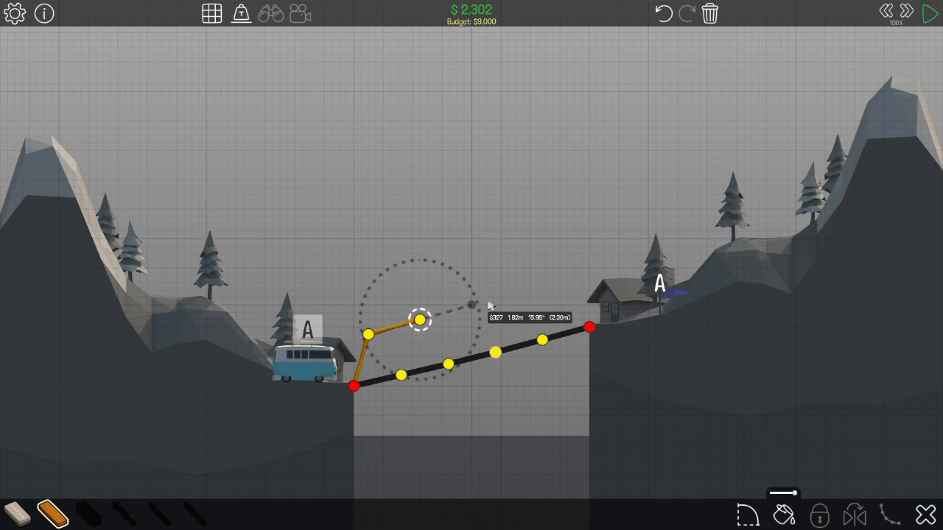
left_click_drag(420, 319, 479, 312)
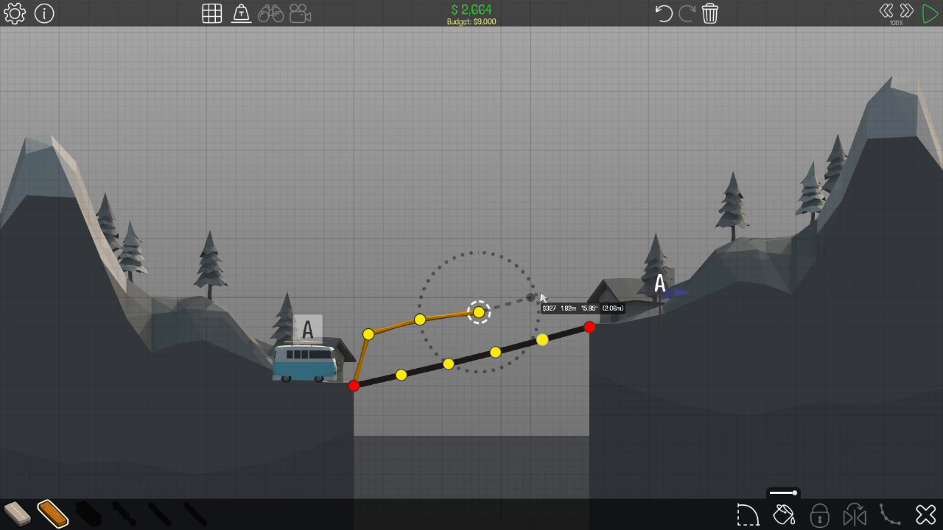
left_click_drag(478, 313, 531, 289)
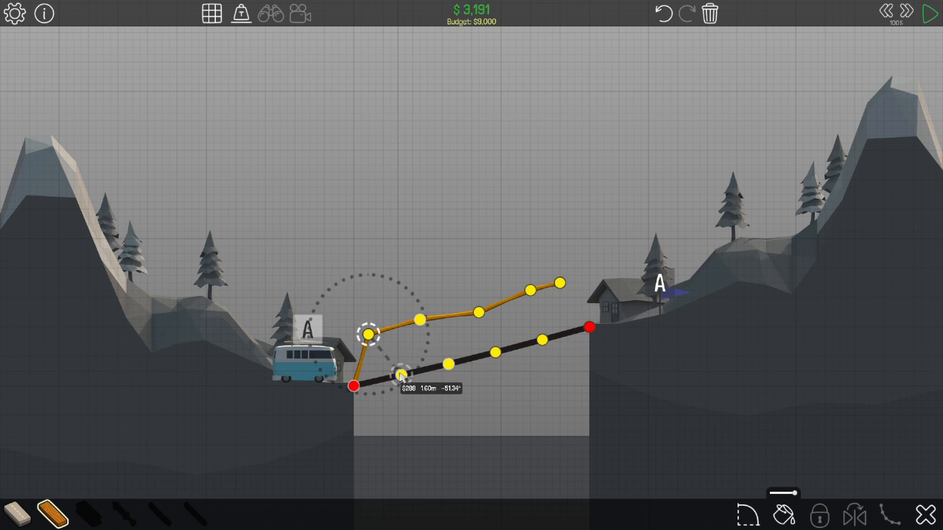
left_click_drag(368, 333, 401, 375)
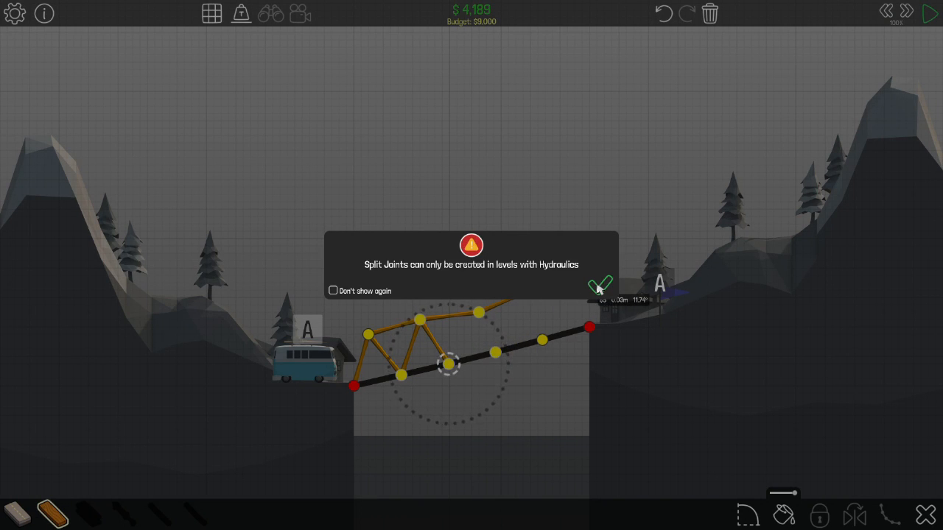
left_click(601, 282)
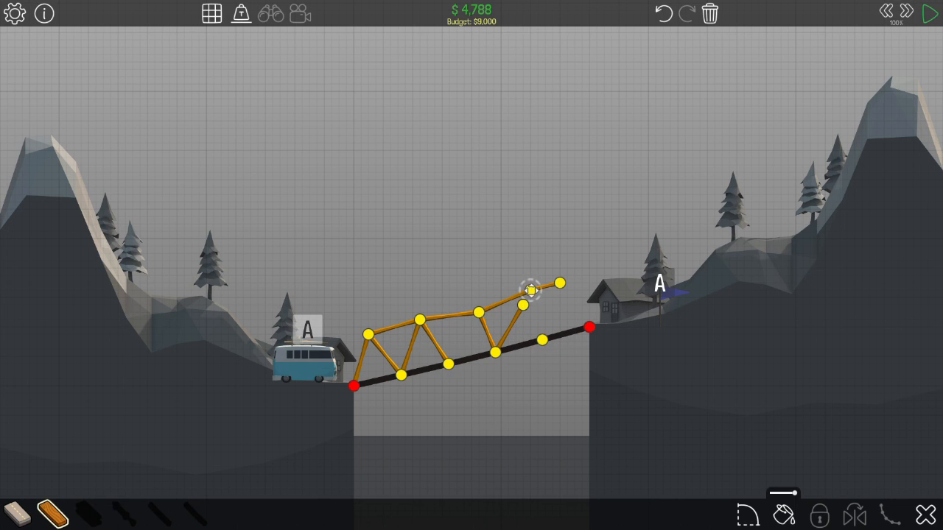
Delete the overhanging right end of the truss's upper chord to reshape the frame
left_click(528, 294)
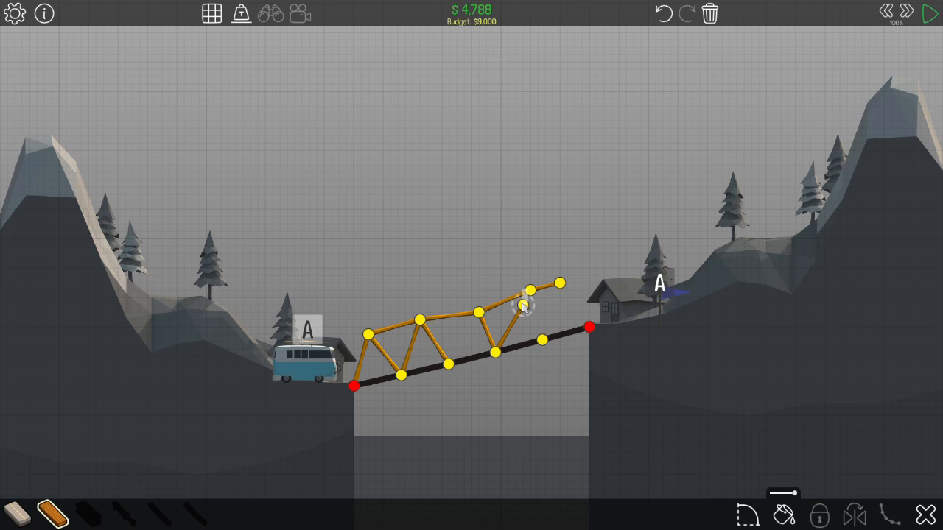
left_click(527, 308)
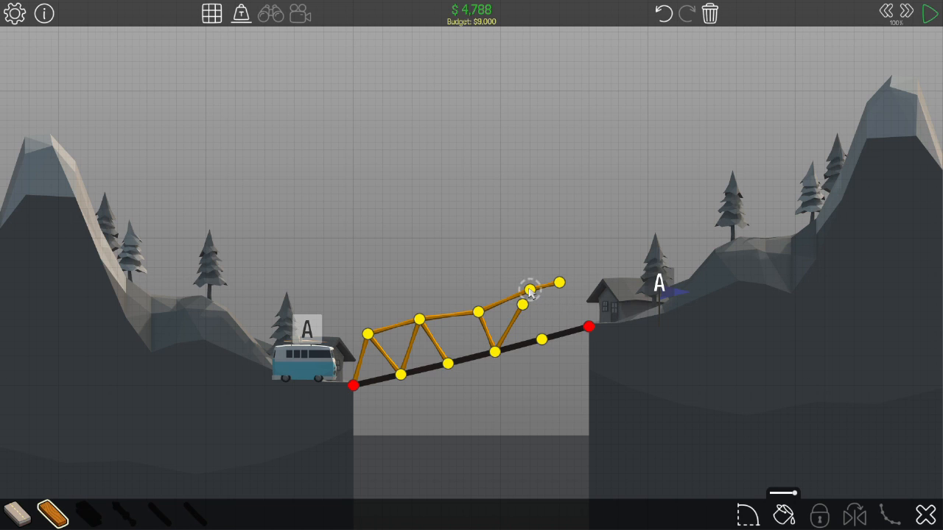
left_click(529, 289)
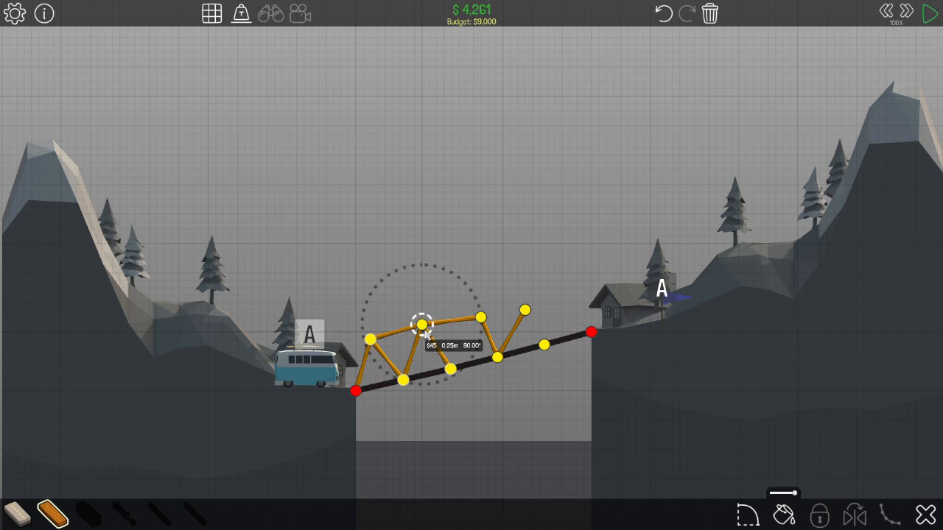
mouse_move(428, 287)
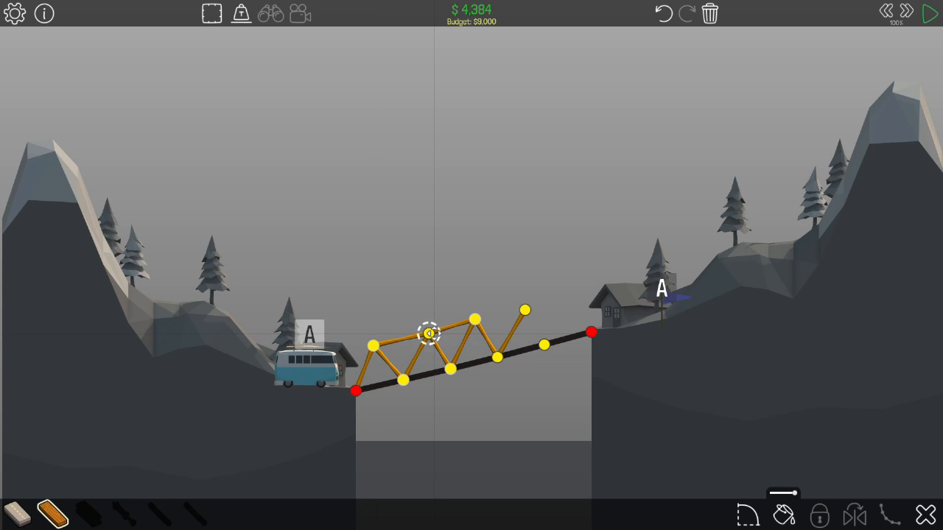
Add diagonals and extend the top chord to the right-bank anchor, completing the truss at $5,706
left_click_drag(449, 366, 475, 319)
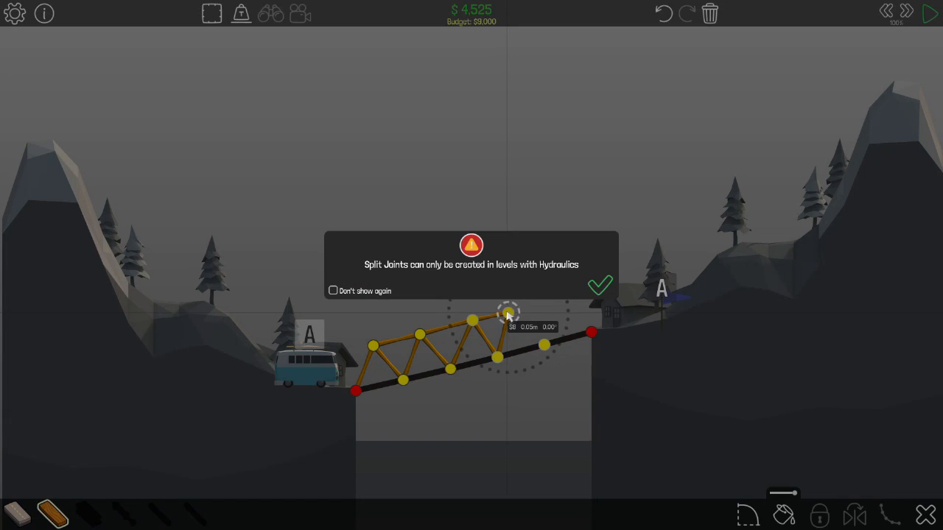
left_click(602, 286)
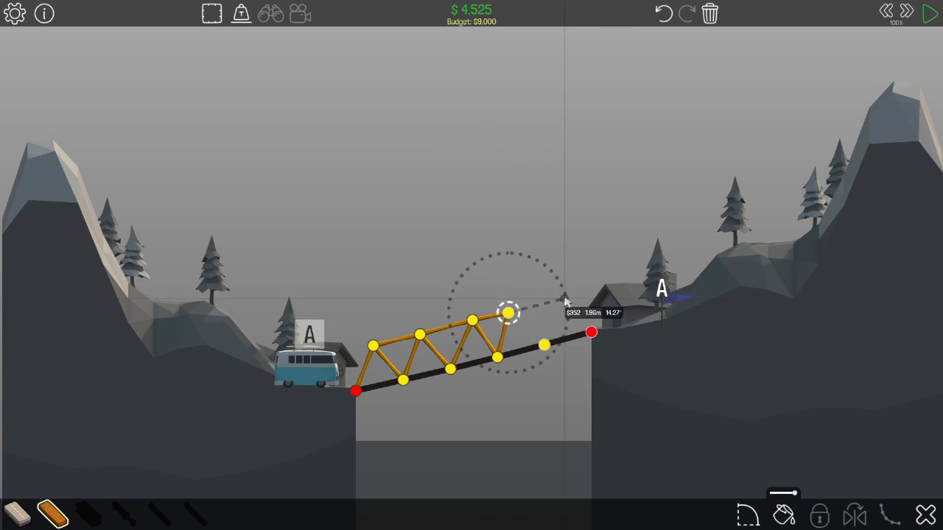
left_click_drag(508, 312, 544, 347)
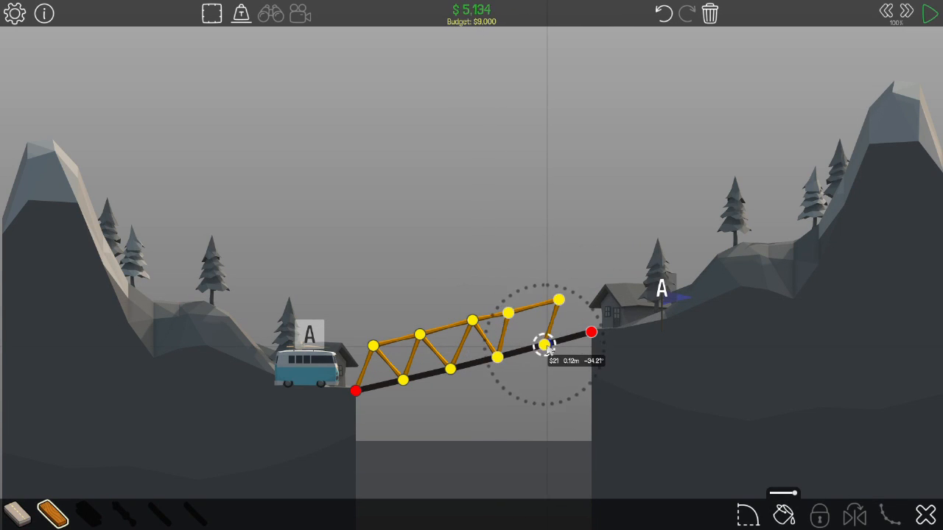
left_click_drag(545, 346, 560, 301)
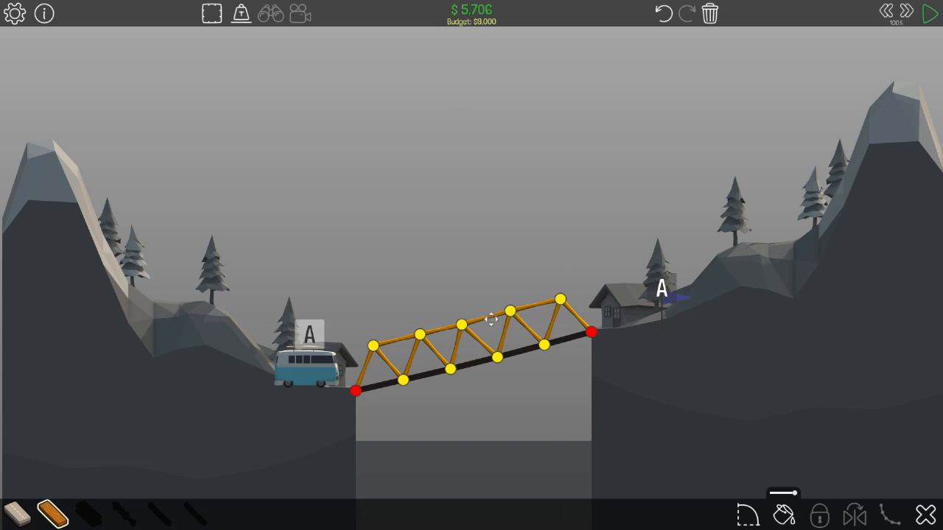
Run the traffic test on the $5,706 truss bridge and continue to level 1-5
left_click(927, 14)
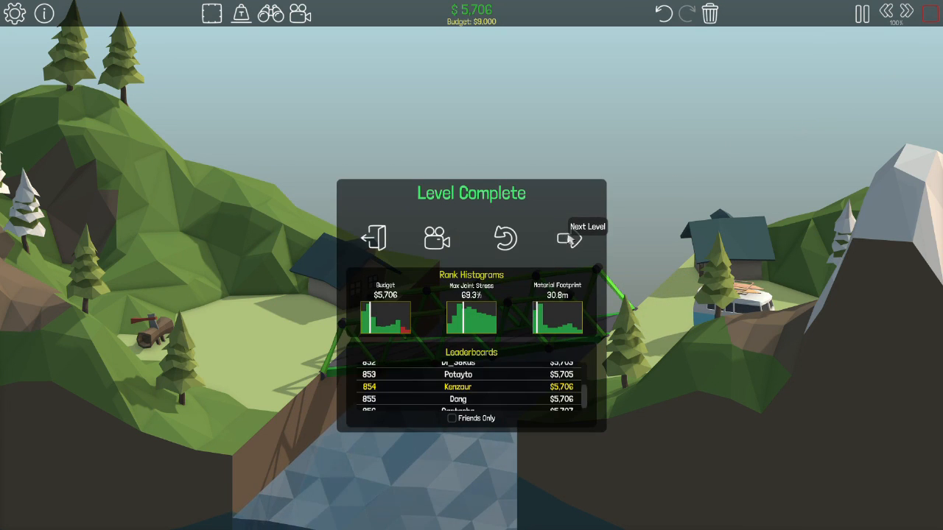
left_click(560, 238)
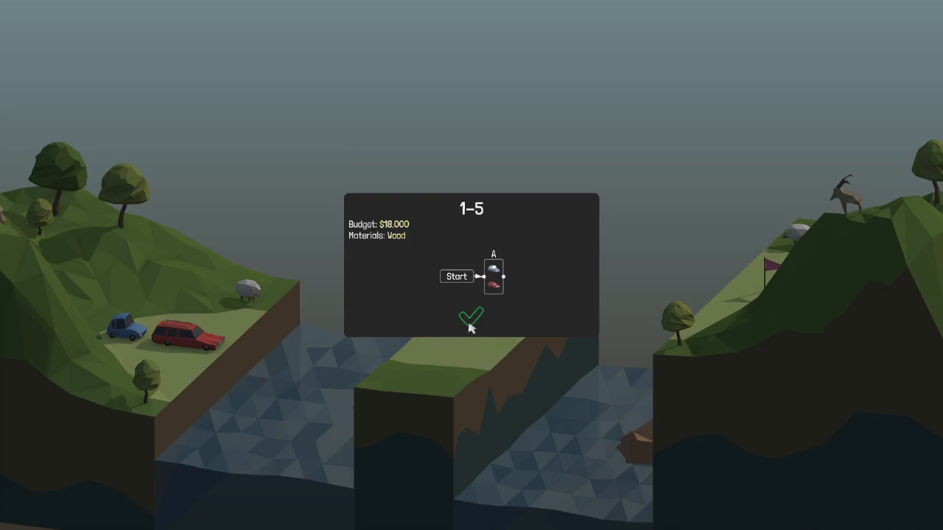
Start level 1-5 and lay sloped road decks from the left bank to the pillar and up to the right cliff
left_click(471, 318)
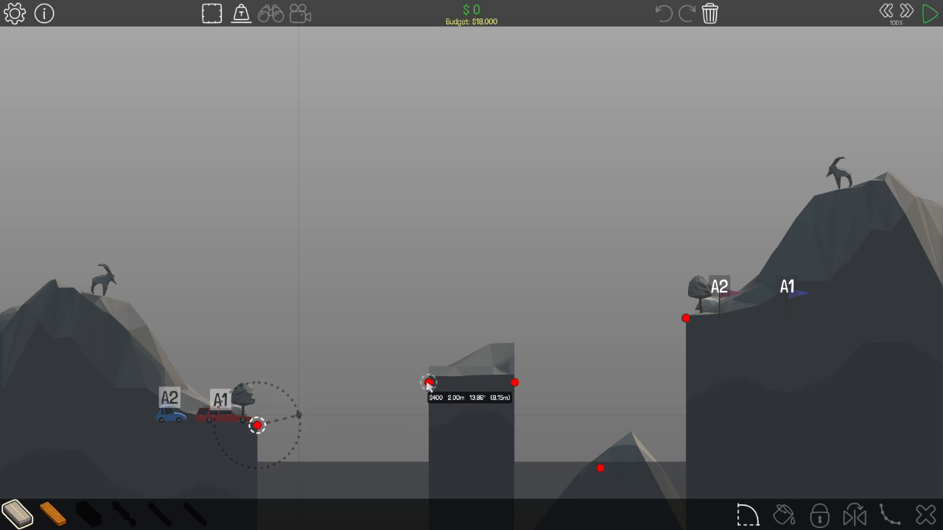
left_click_drag(257, 424, 429, 383)
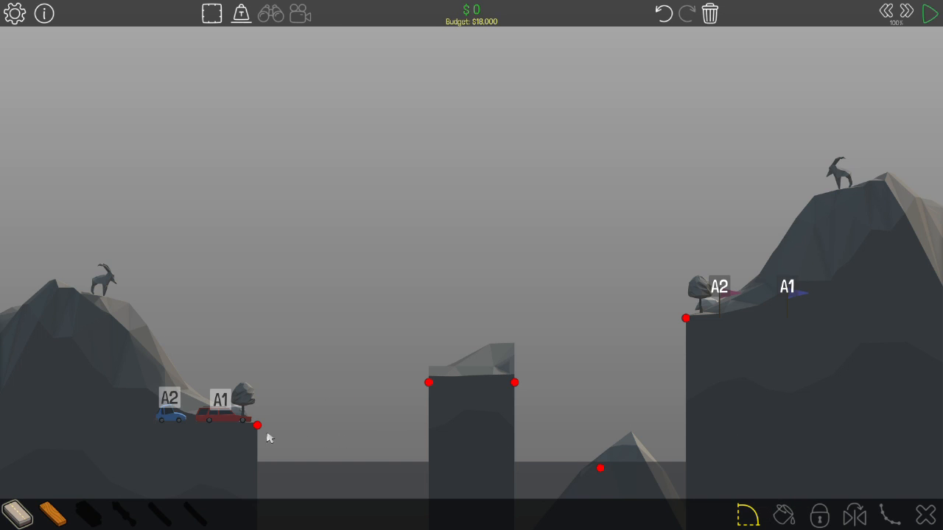
left_click_drag(257, 424, 430, 383)
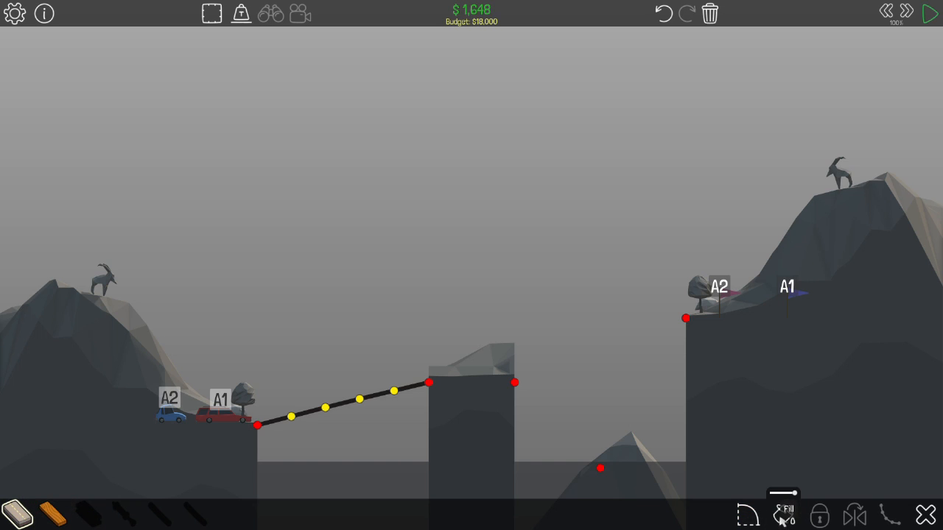
mouse_move(540, 369)
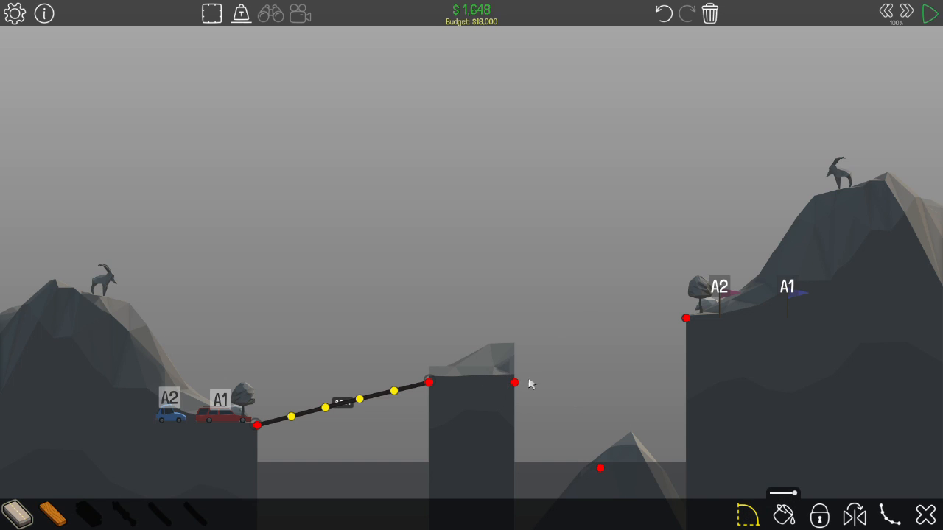
left_click_drag(516, 383, 686, 318)
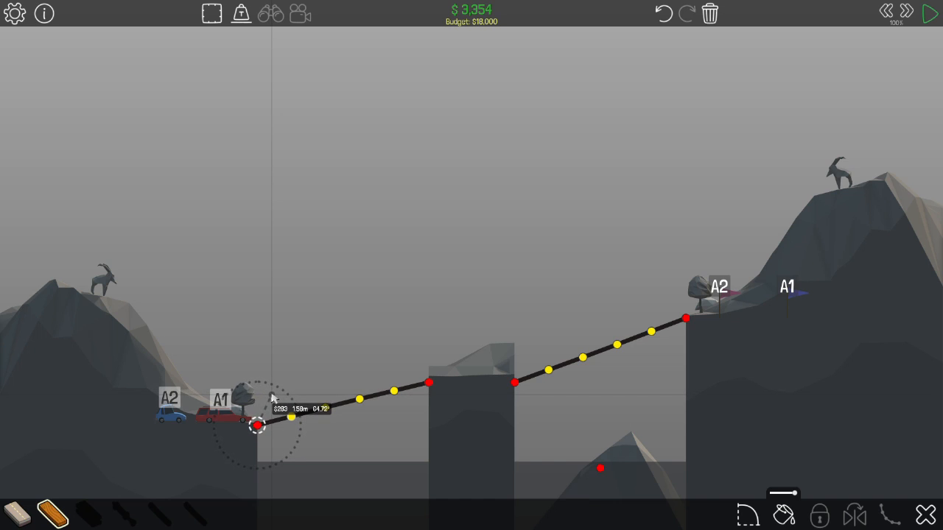
Brace the left road span with a wooden top chord and diagonal braces, reaching $6,799
left_click_drag(257, 426, 271, 392)
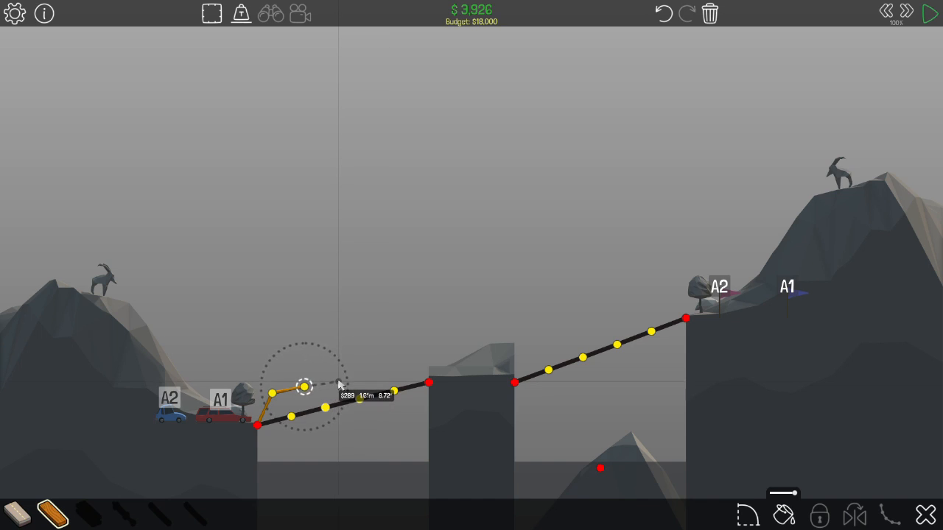
left_click_drag(304, 386, 337, 384)
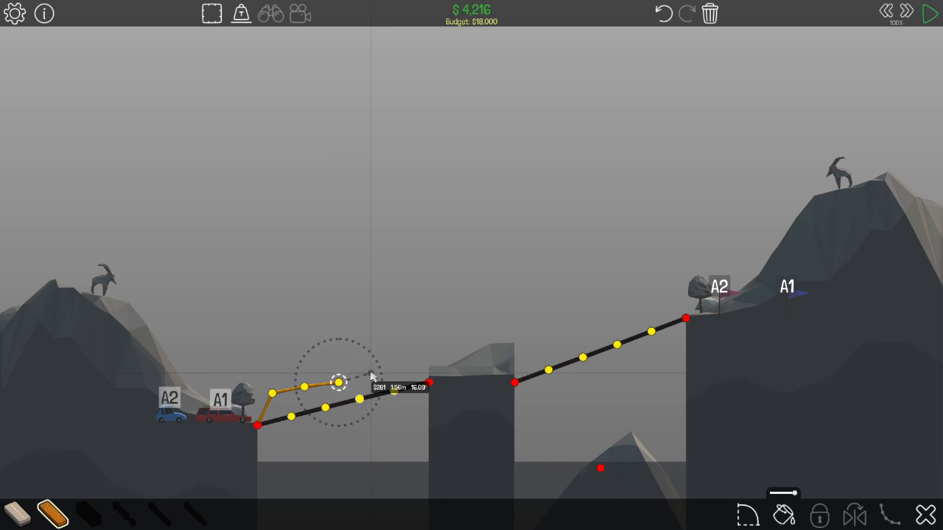
left_click_drag(338, 381, 407, 365)
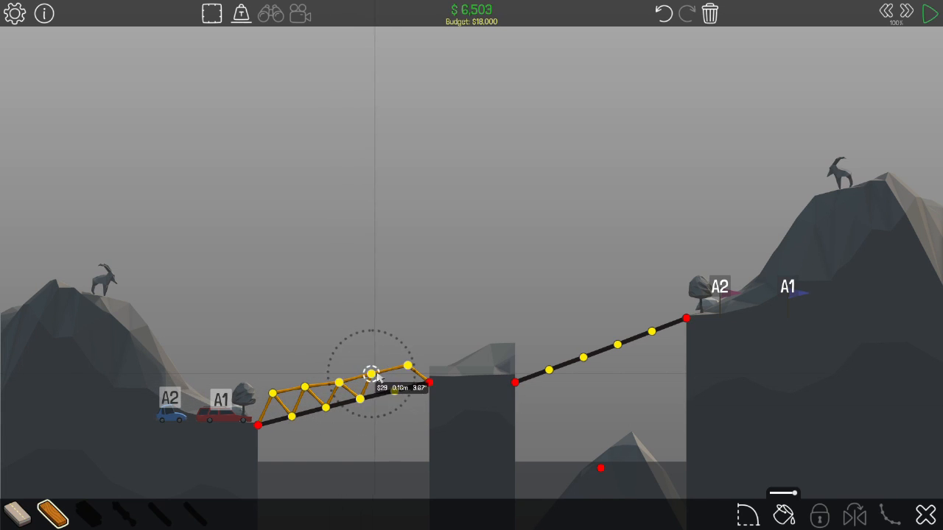
left_click_drag(371, 371, 406, 366)
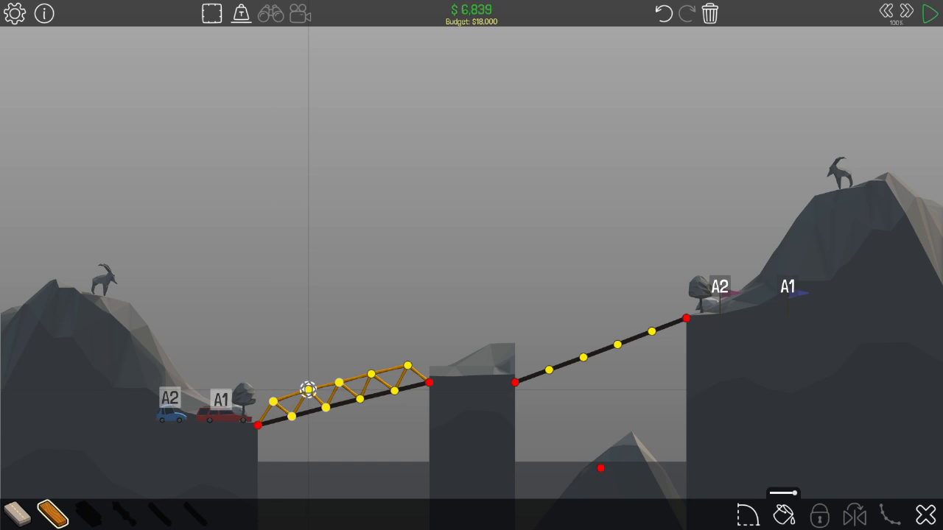
left_click(307, 400)
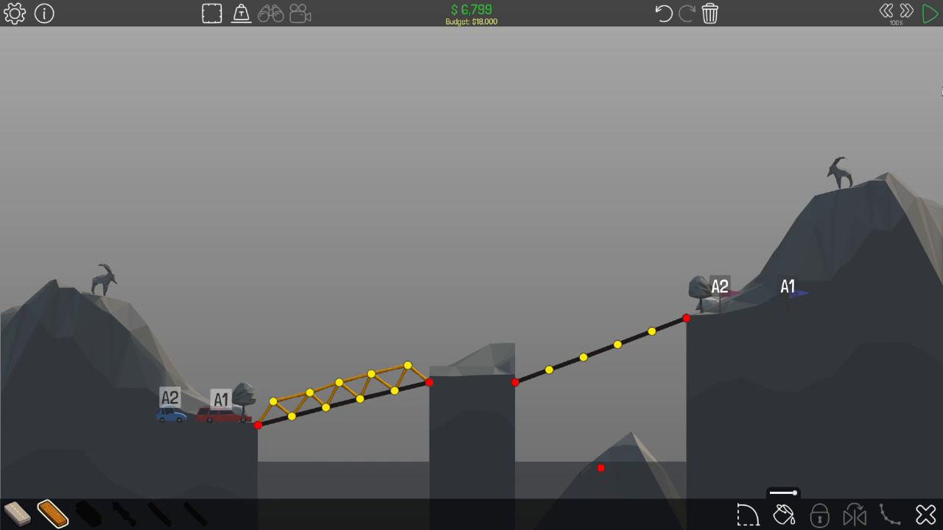
left_click(928, 12)
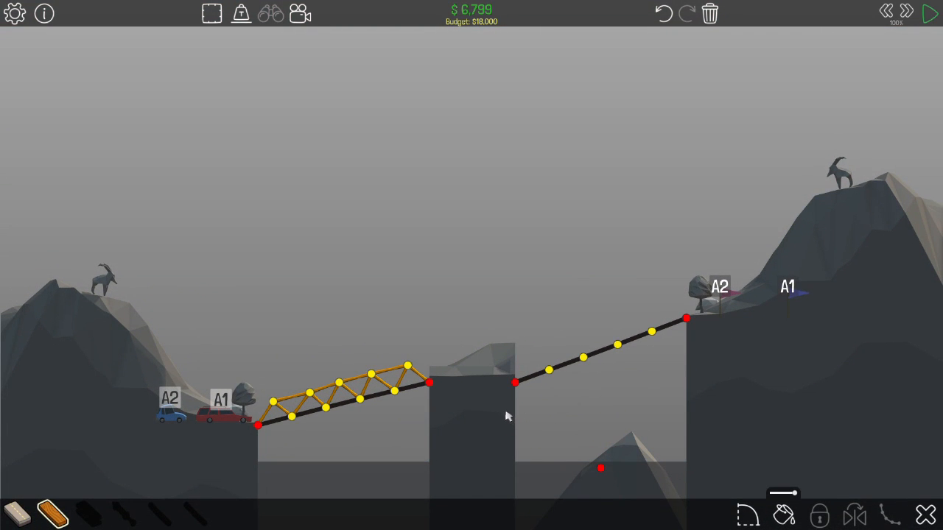
mouse_move(494, 392)
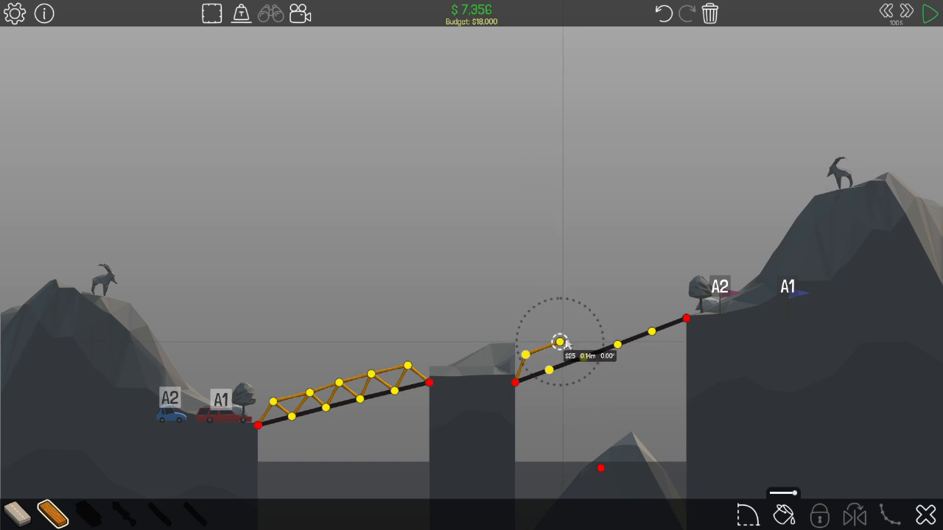
Add a matching wooden zigzag truss above the right ramp up to the cliff anchor
left_click_drag(560, 342, 622, 319)
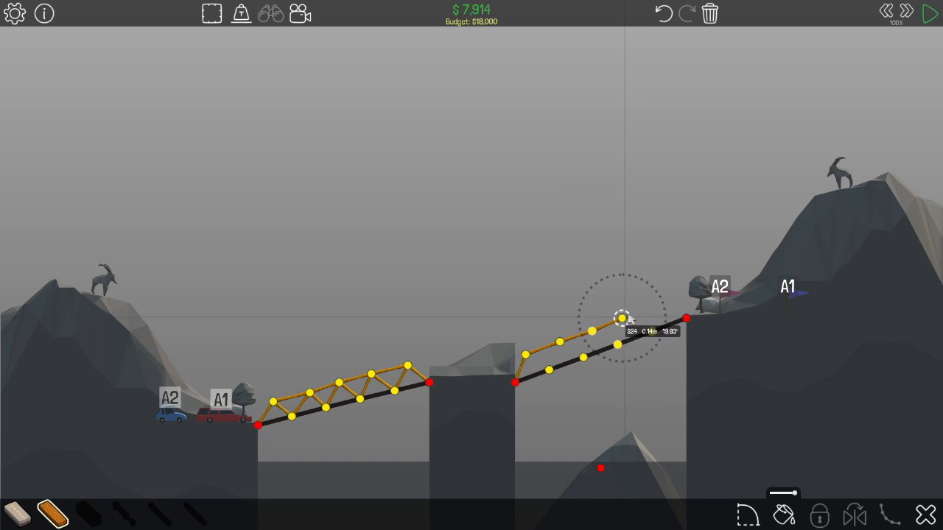
left_click_drag(622, 319, 685, 318)
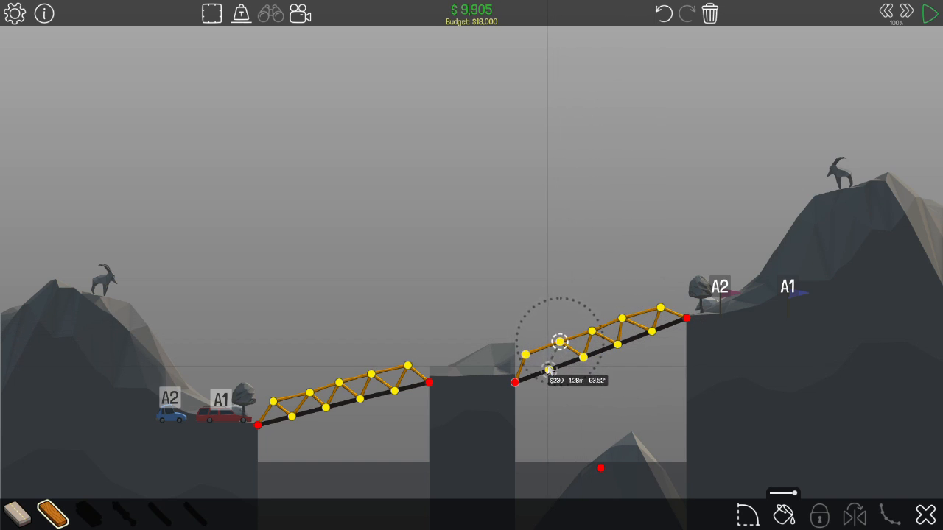
left_click(558, 355)
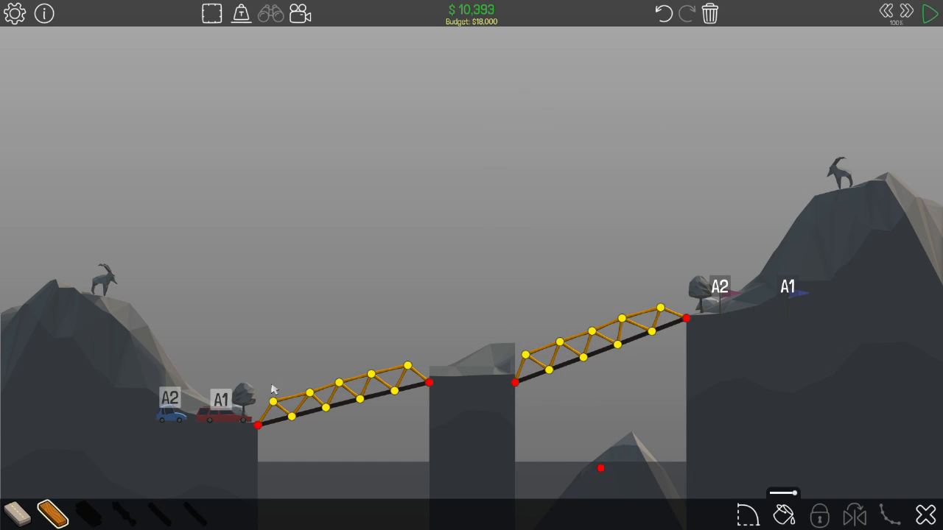
left_click(304, 408)
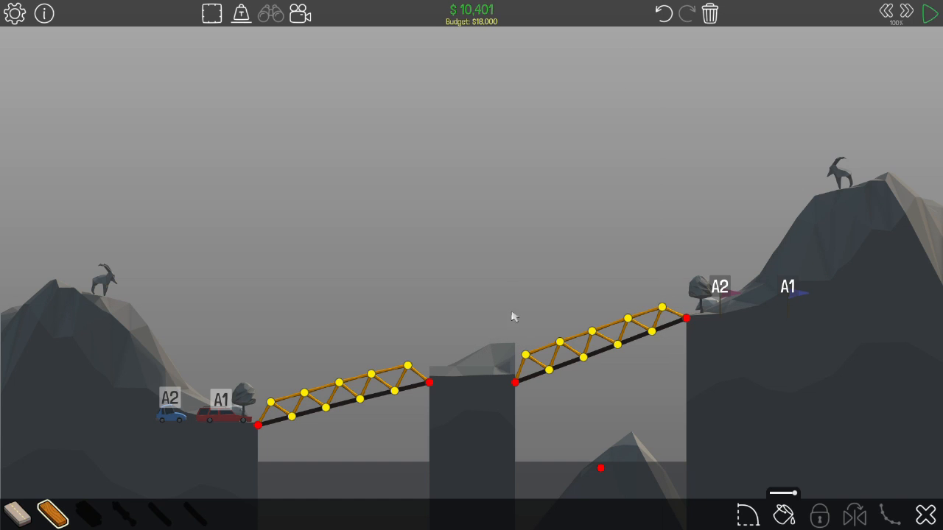
mouse_move(930, 15)
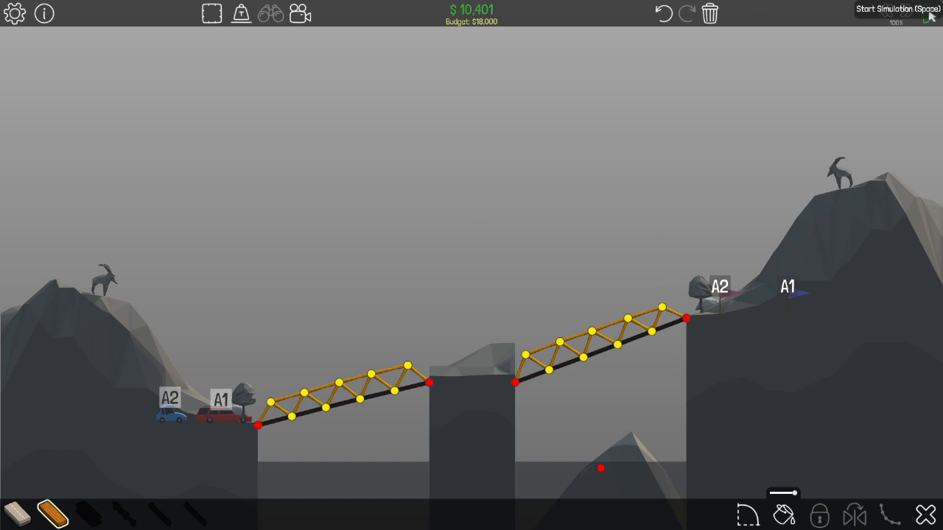
Run the simulation on the $10,401 bridge and continue to level 1-6
left_click(924, 17)
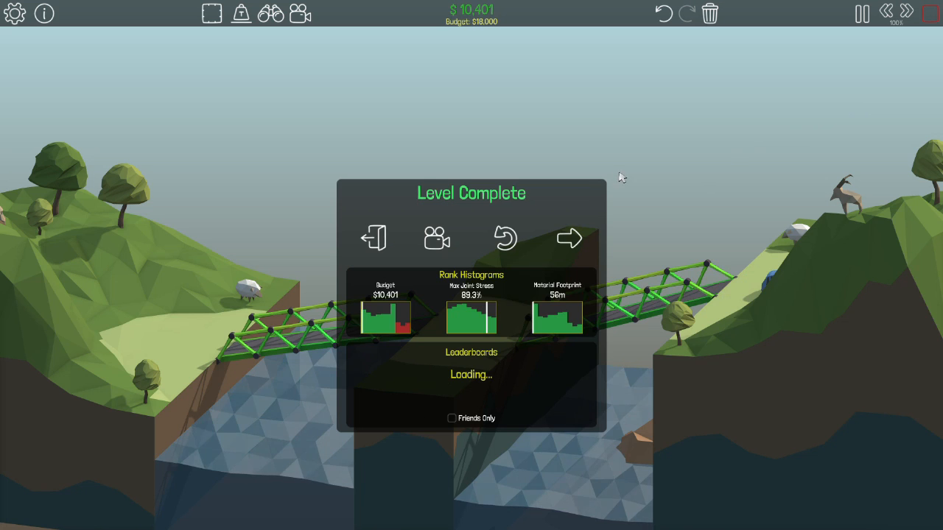
left_click(569, 237)
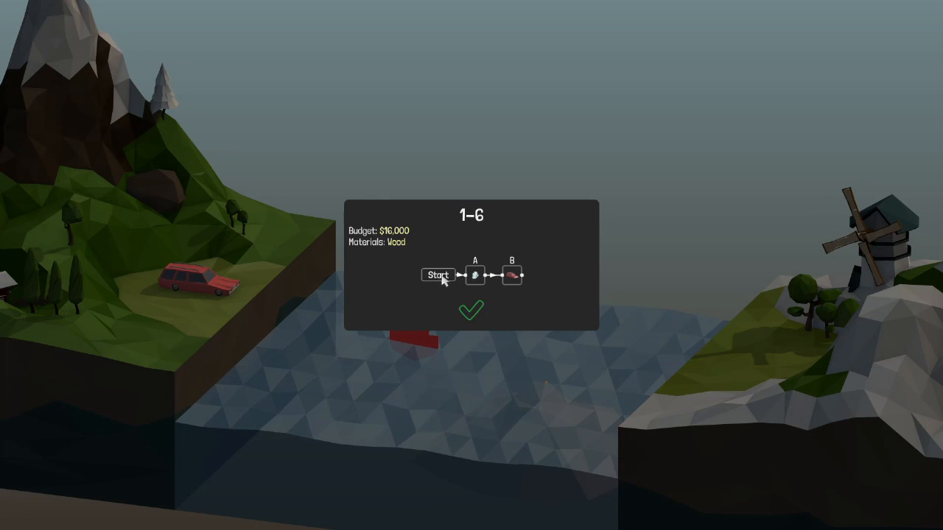
Start level 1-6 and lay an arched road deck from the left anchor to the right anchor
left_click(438, 275)
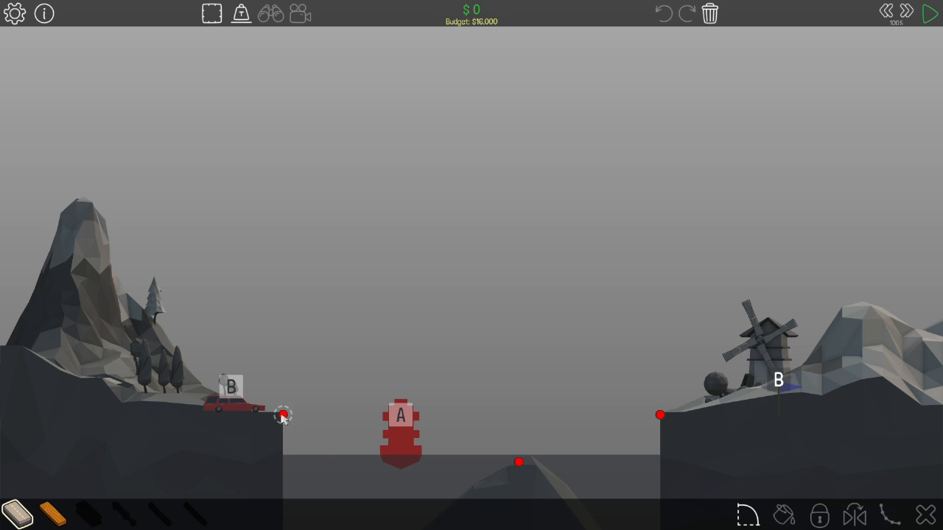
left_click_drag(283, 415, 318, 400)
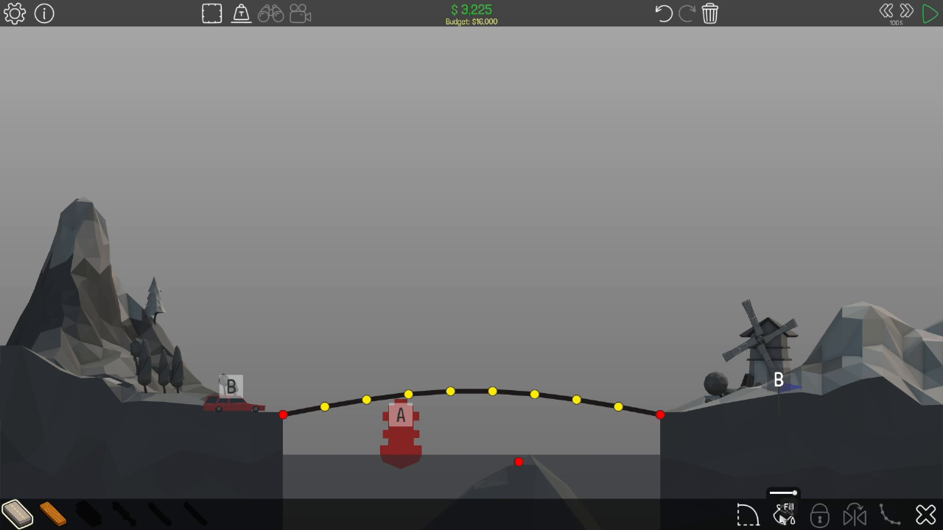
mouse_move(410, 358)
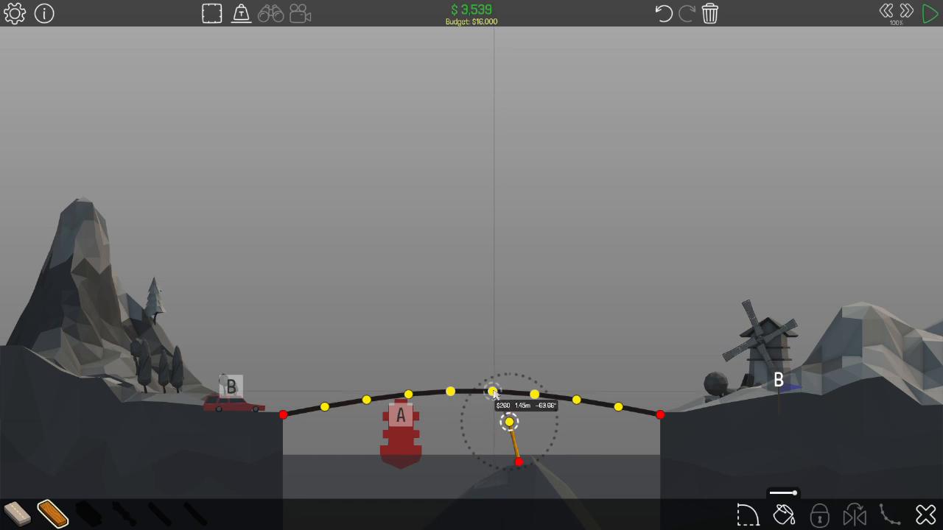
Tie the arch's middle down to the rock anchor with two wooden supports
left_click_drag(508, 421, 534, 395)
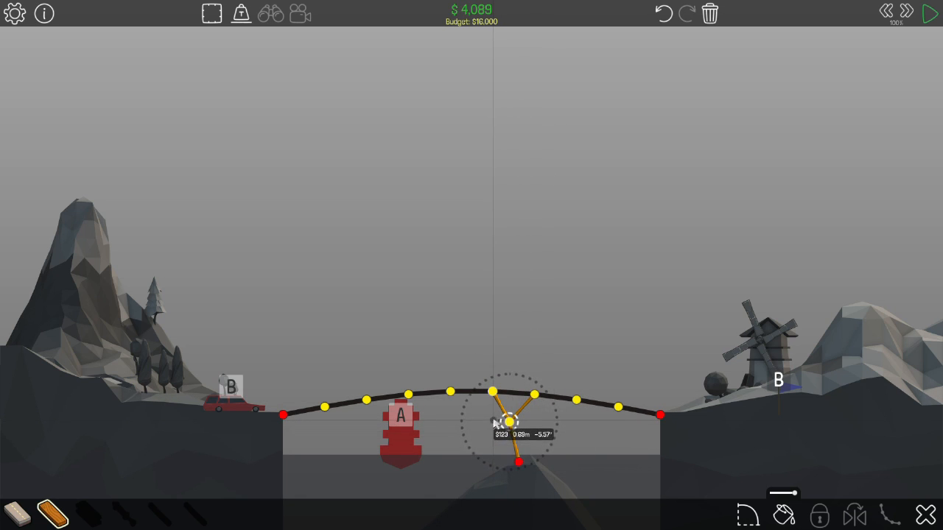
left_click_drag(506, 421, 519, 463)
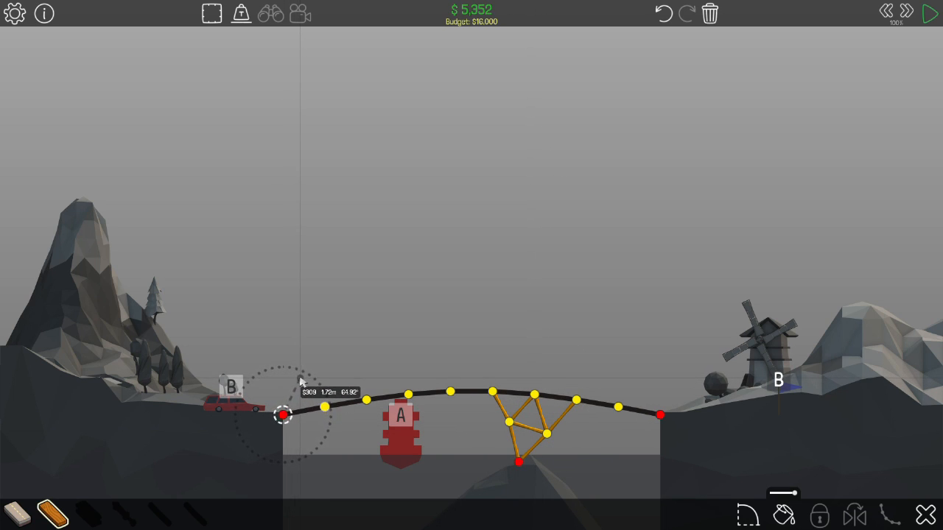
Build a wooden upper arch chord across the deck and add diagonal braces down to the road
left_click_drag(283, 414, 347, 368)
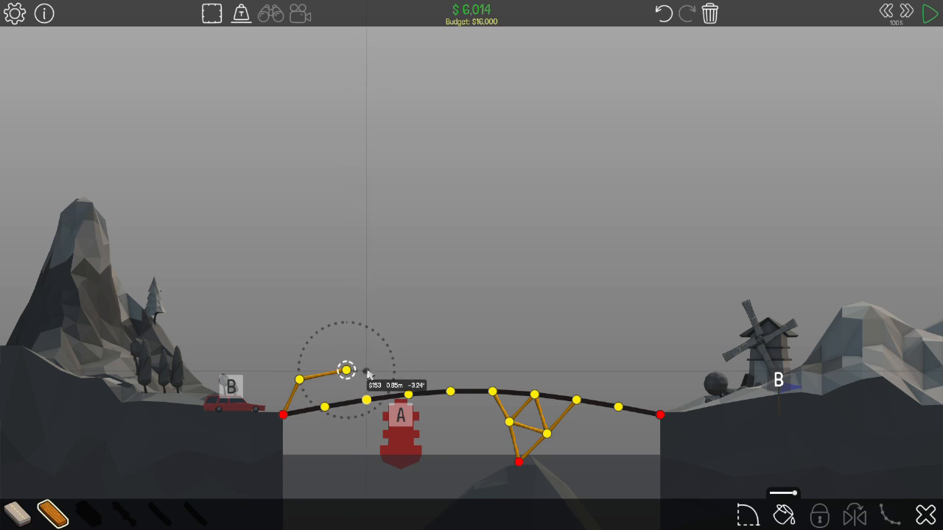
left_click_drag(345, 370, 395, 363)
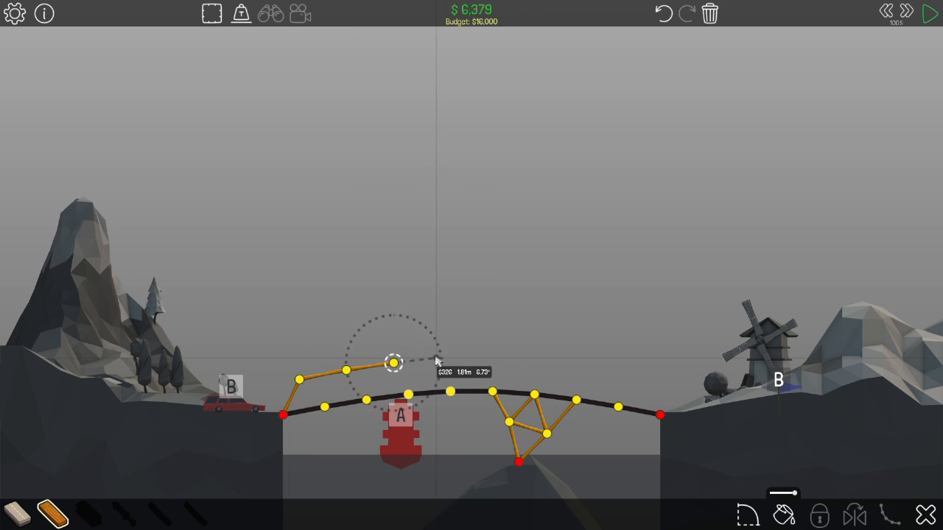
left_click_drag(392, 363, 475, 360)
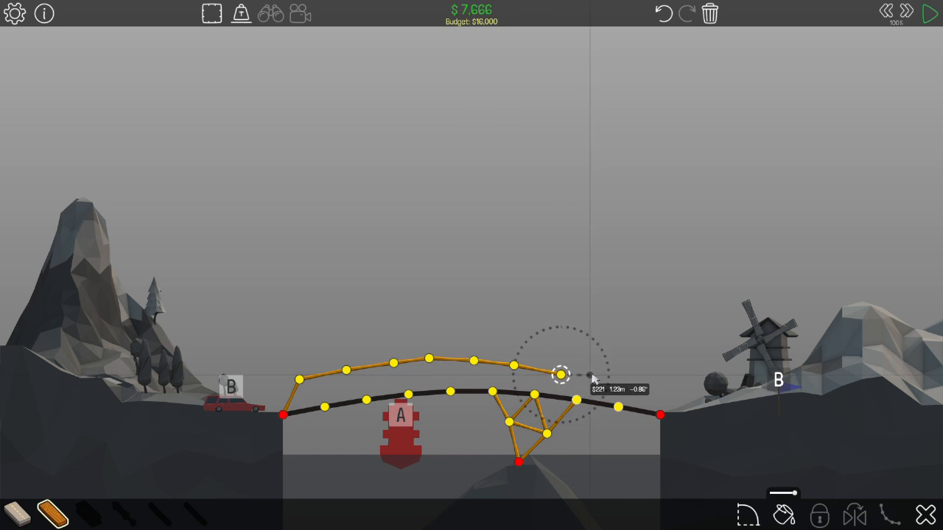
left_click_drag(560, 375, 643, 389)
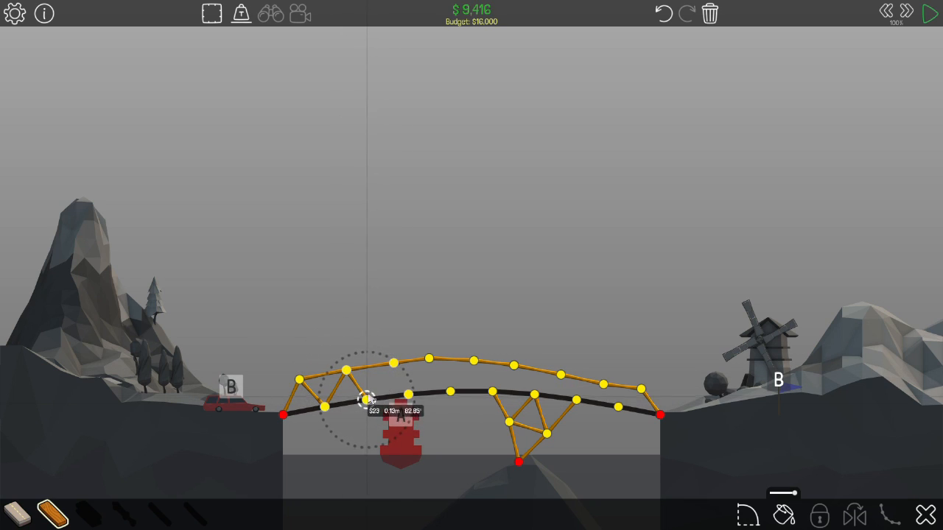
left_click_drag(370, 401, 431, 360)
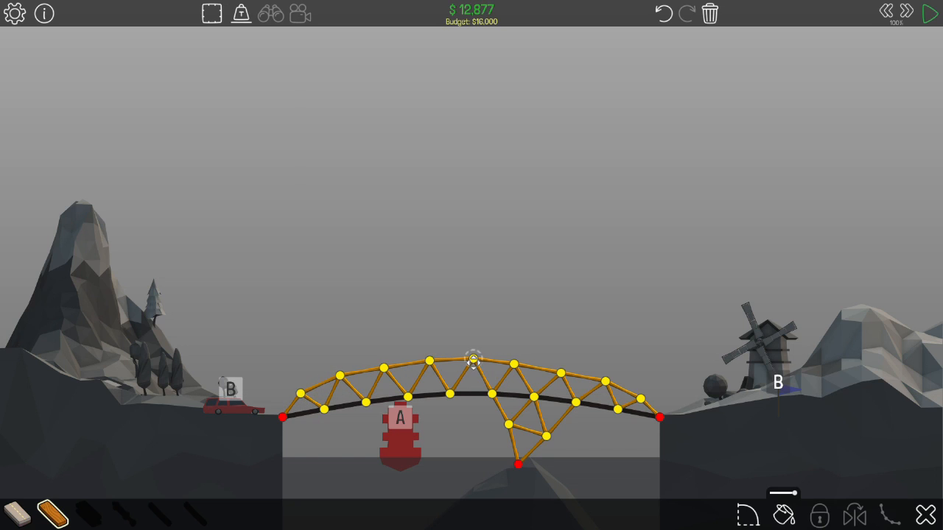
mouse_move(640, 134)
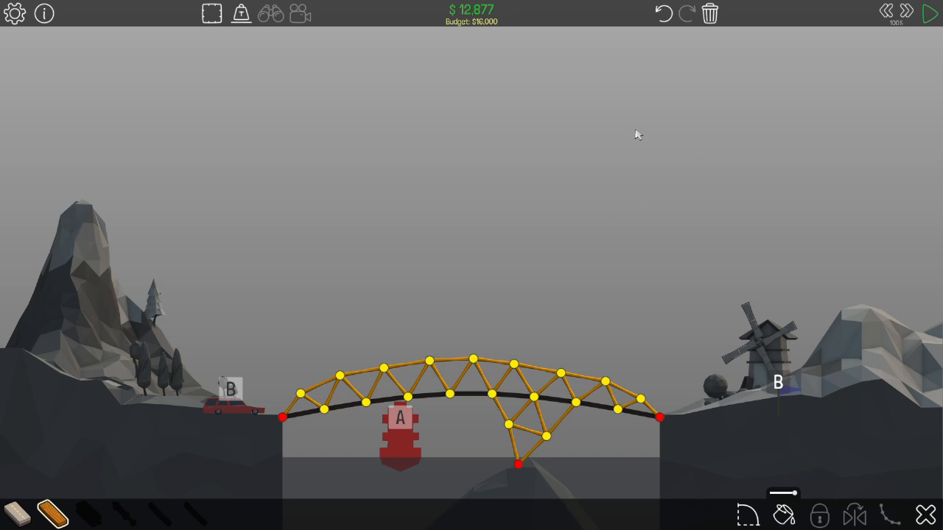
Run the simulation on the $12,877 arch bridge, advance to level 1-7 and start building it
left_click(928, 11)
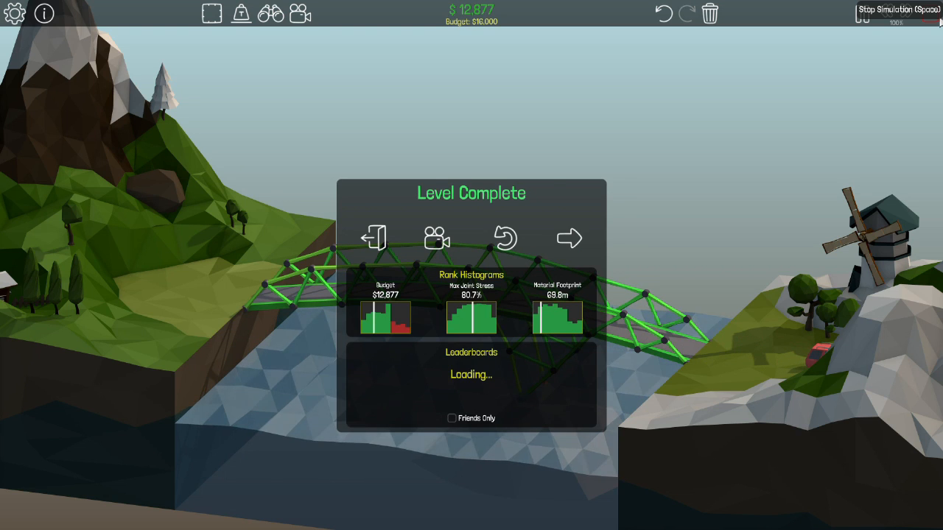
left_click(568, 237)
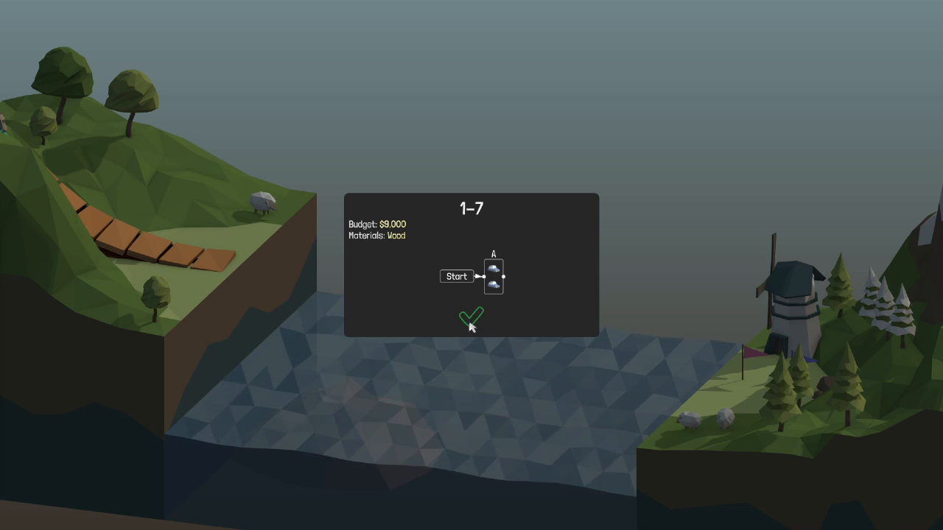
left_click(469, 320)
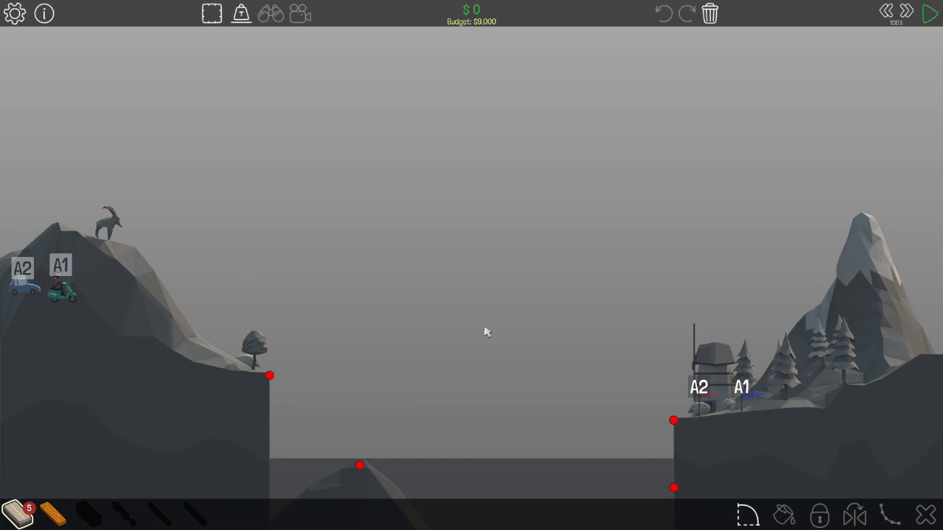
mouse_move(489, 348)
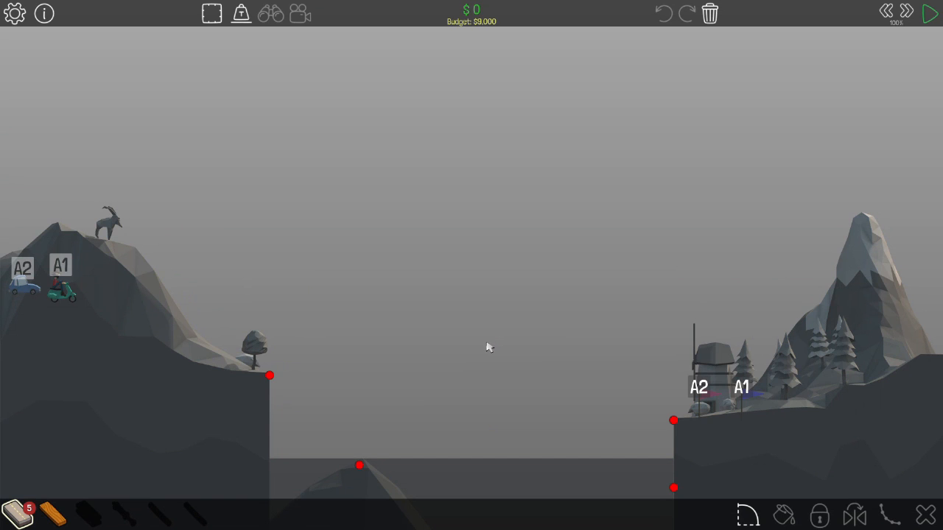